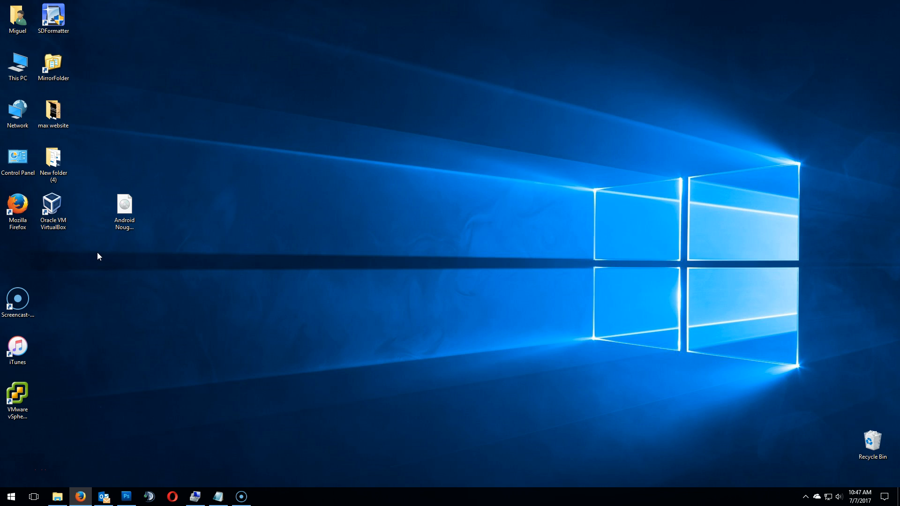
Launch VirtualBox from the desktop shortcut and begin a new virtual machine
{"action": "left_click", "coordinate": [52, 209]}
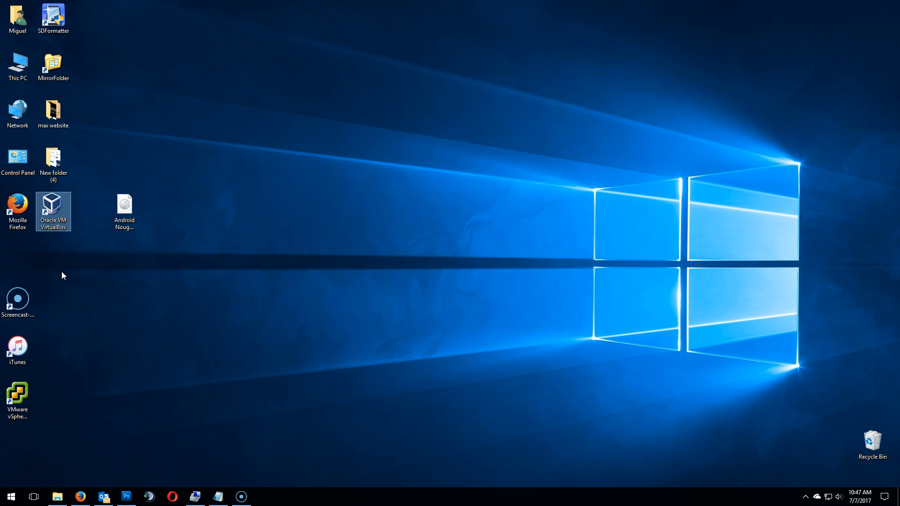
{"action": "left_click", "coordinate": [124, 208]}
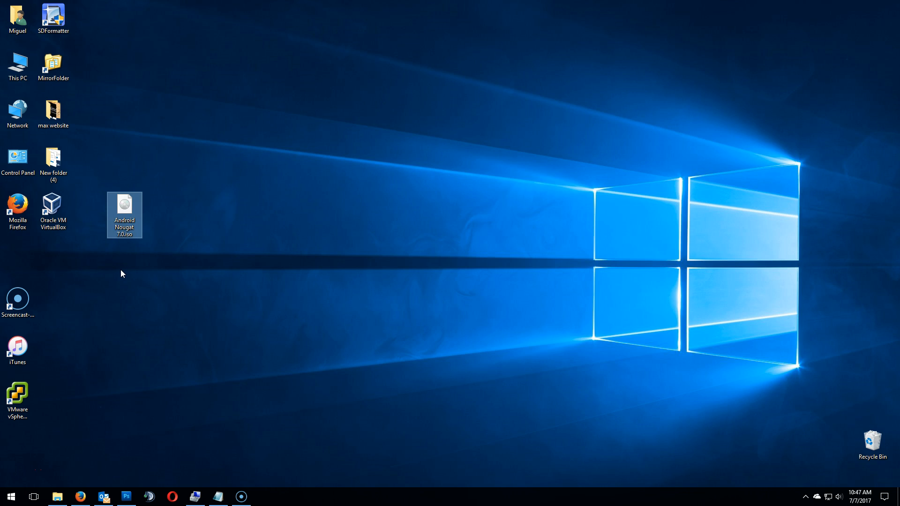
{"action": "mouse_move", "coordinate": [52, 213]}
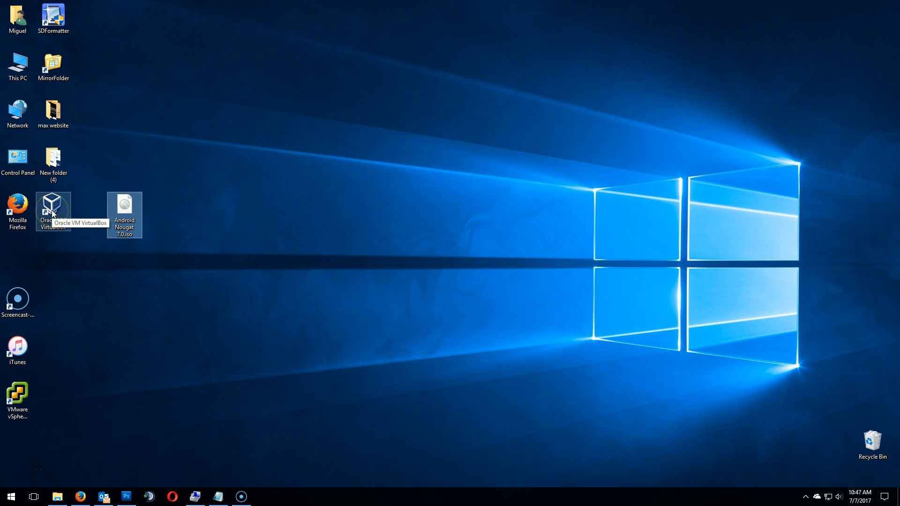
{"action": "double_click", "coordinate": [52, 211]}
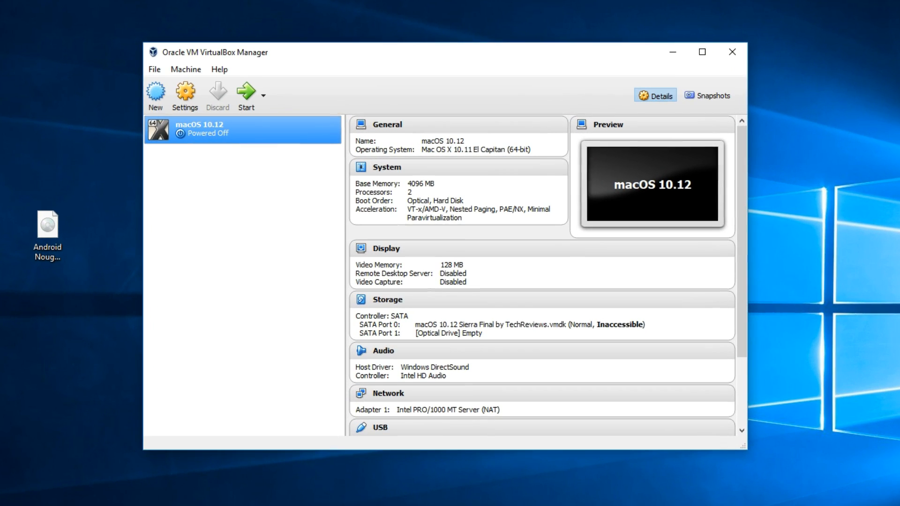
{"action": "left_click", "coordinate": [155, 92]}
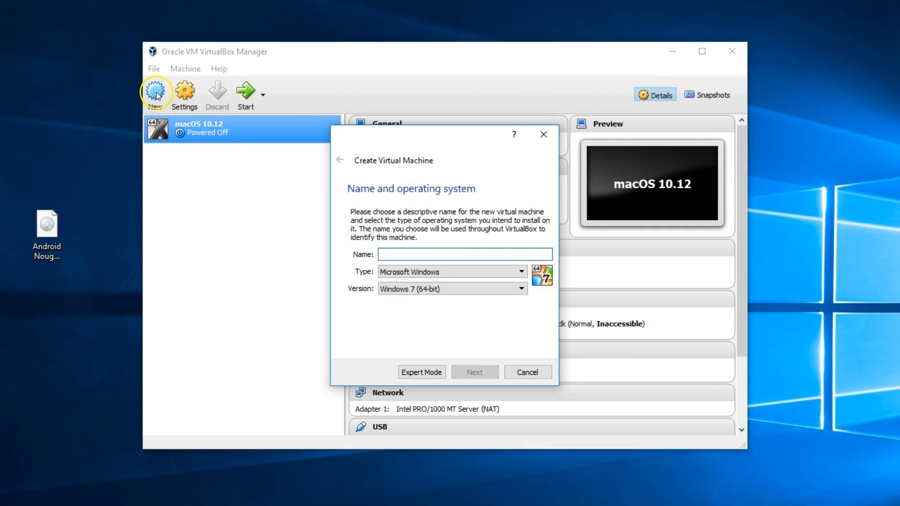
Name the machine 'Android 7.0 Nougat' with type Linux, version Other Linux (64-bit)
{"action": "right_click", "coordinate": [464, 255]}
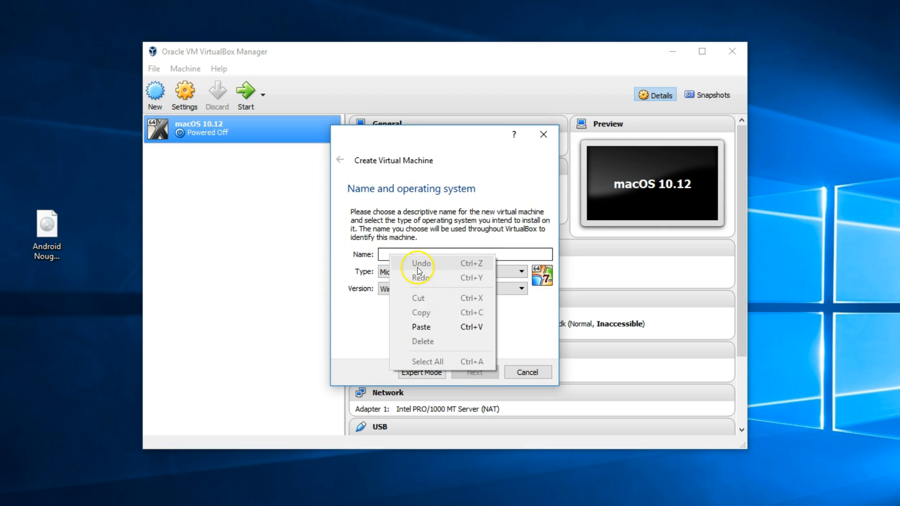
{"action": "left_click", "coordinate": [421, 326]}
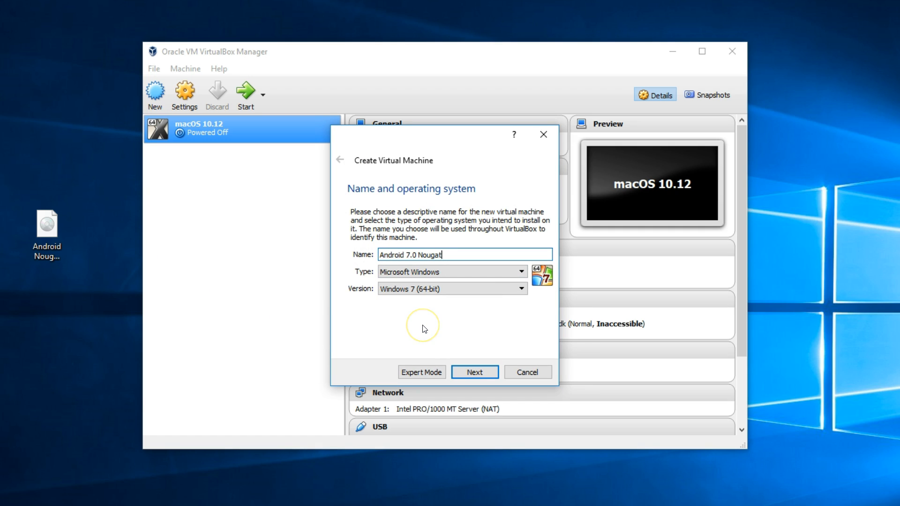
{"action": "left_click", "coordinate": [520, 272]}
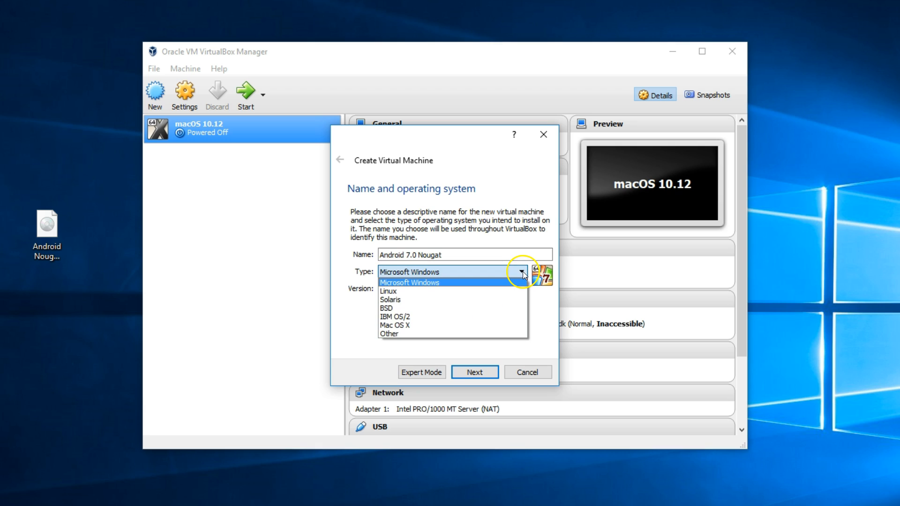
{"action": "mouse_move", "coordinate": [513, 292]}
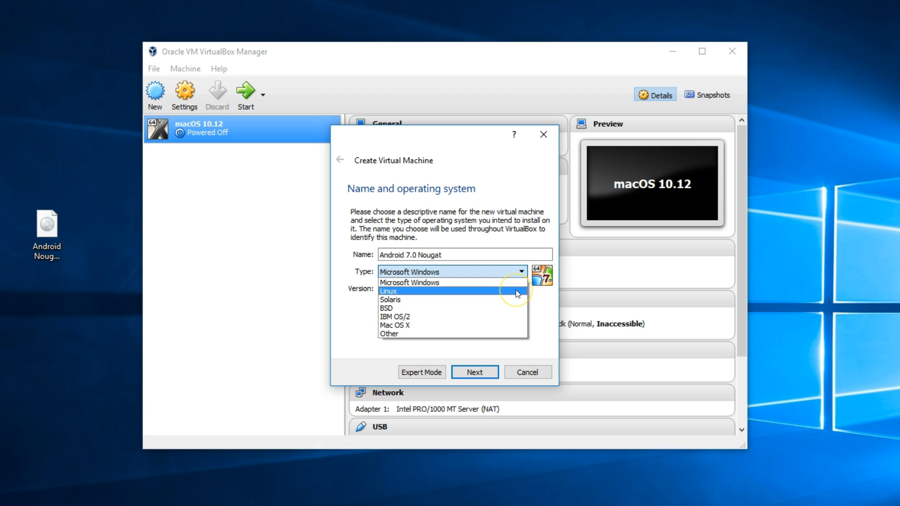
{"action": "left_click", "coordinate": [388, 291]}
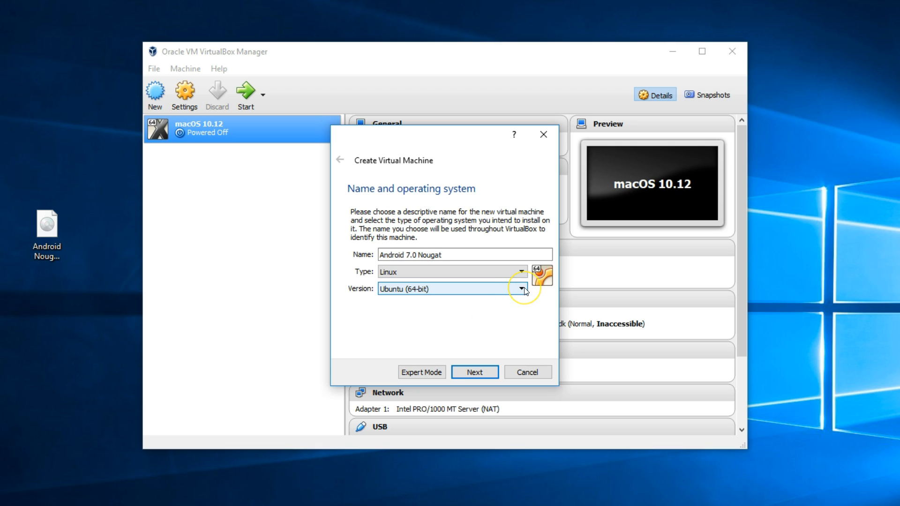
{"action": "left_click", "coordinate": [521, 289]}
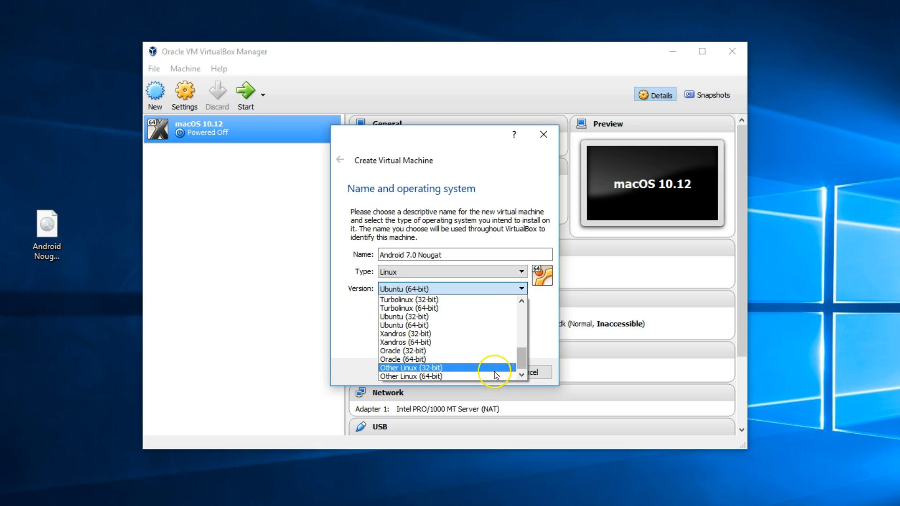
{"action": "left_click", "coordinate": [411, 376]}
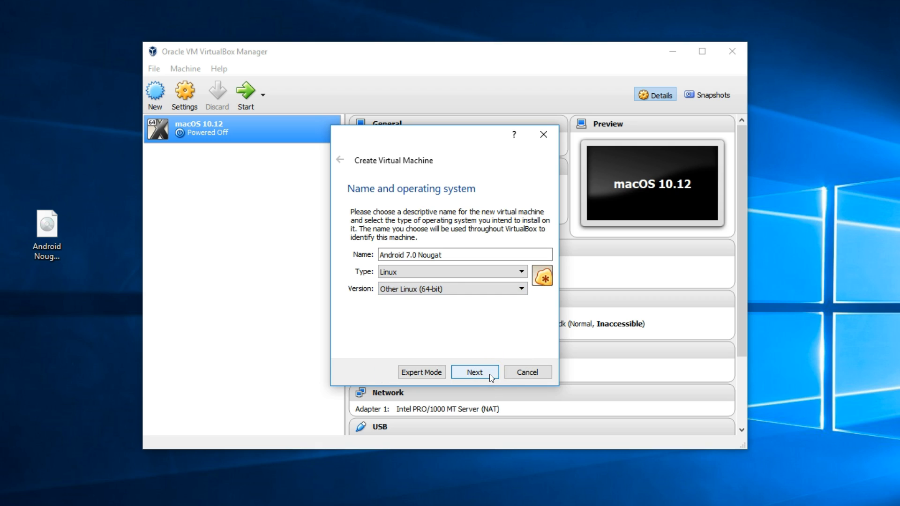
Set the machine's memory to 2048 MB and continue to the hard disk step
{"action": "left_click", "coordinate": [475, 373]}
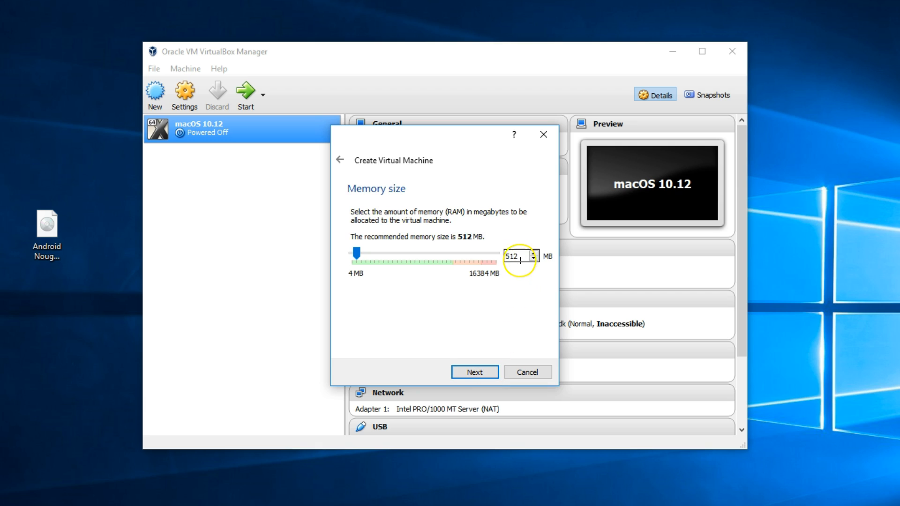
{"action": "triple_click", "coordinate": [516, 255]}
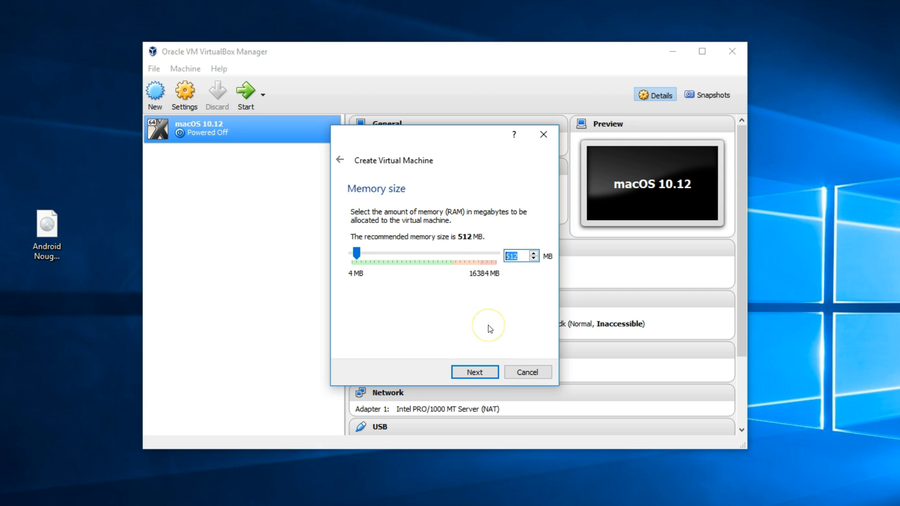
{"action": "type", "text": "2048"}
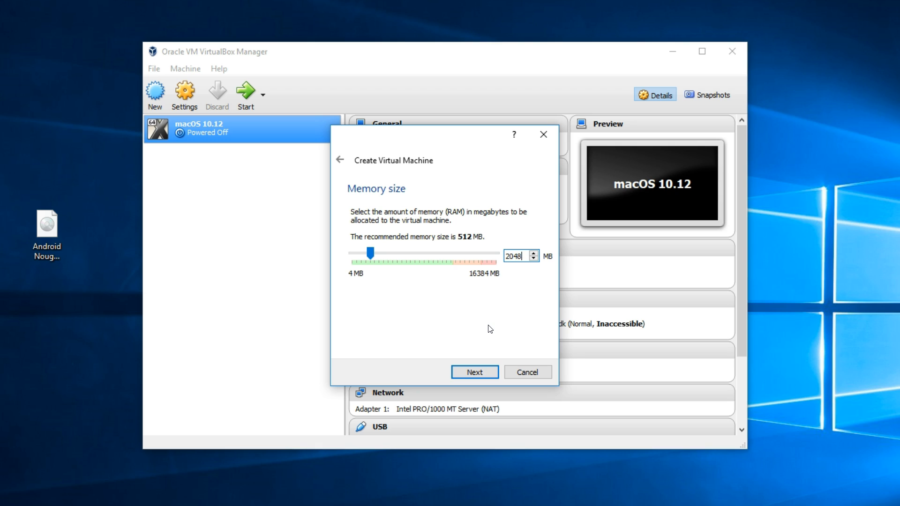
{"action": "mouse_move", "coordinate": [475, 373]}
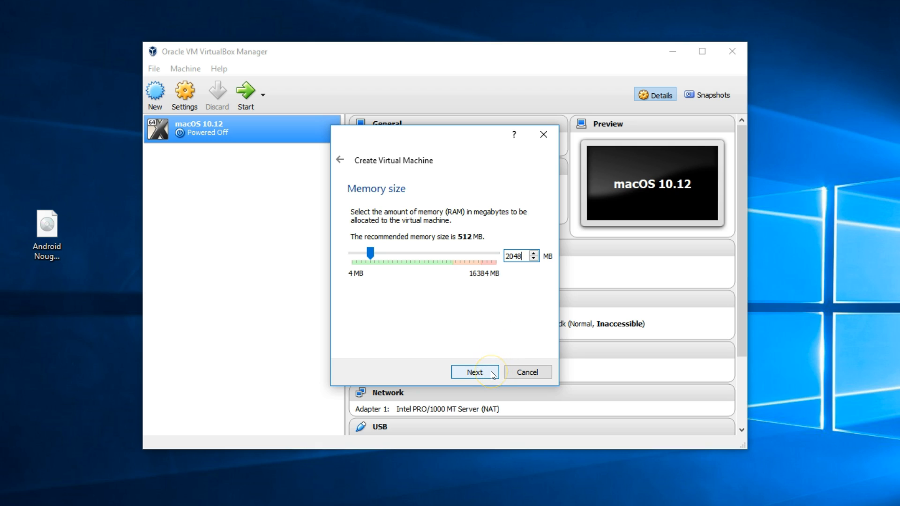
{"action": "left_click", "coordinate": [475, 373]}
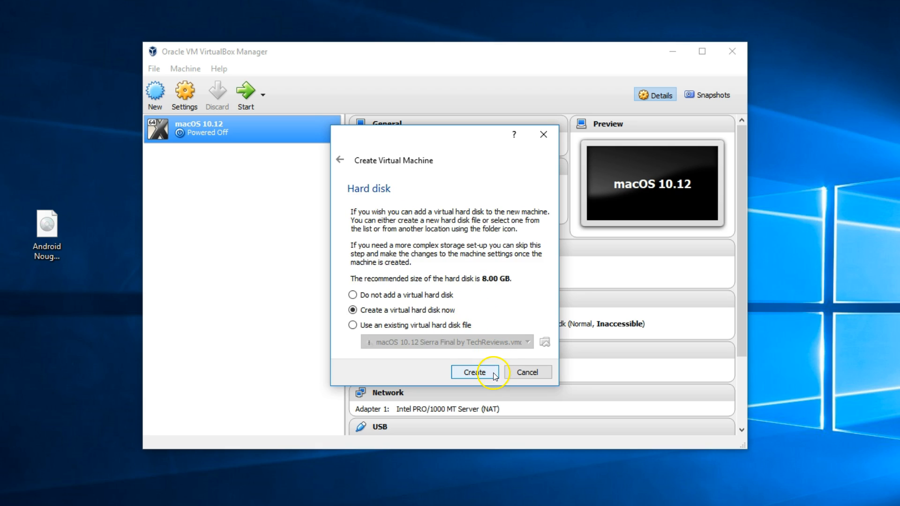
Create a new VDI disk, dynamically allocated, and set its size to 20.00 GB
{"action": "left_click", "coordinate": [475, 372]}
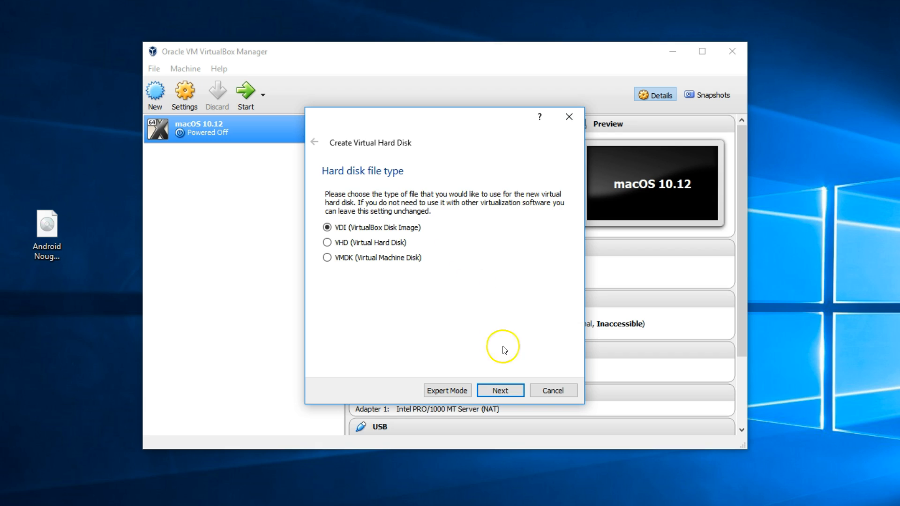
{"action": "left_click", "coordinate": [499, 391]}
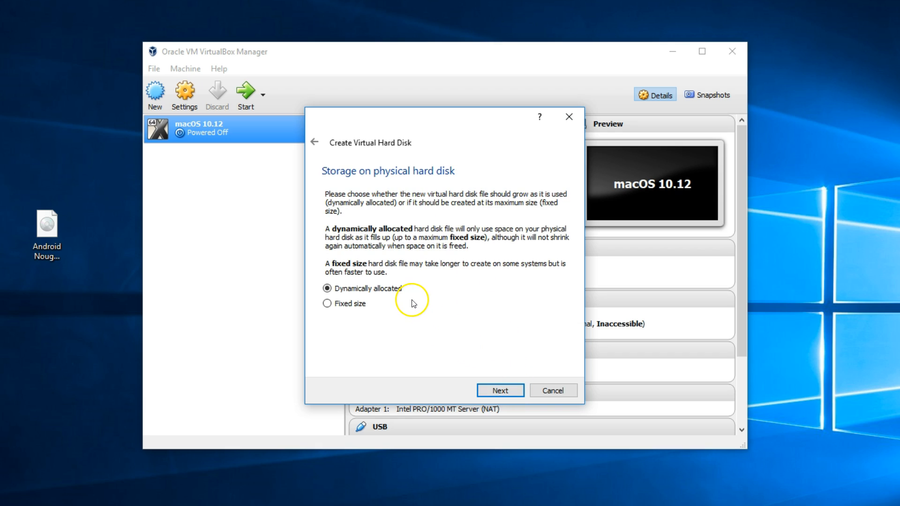
{"action": "left_click", "coordinate": [499, 390]}
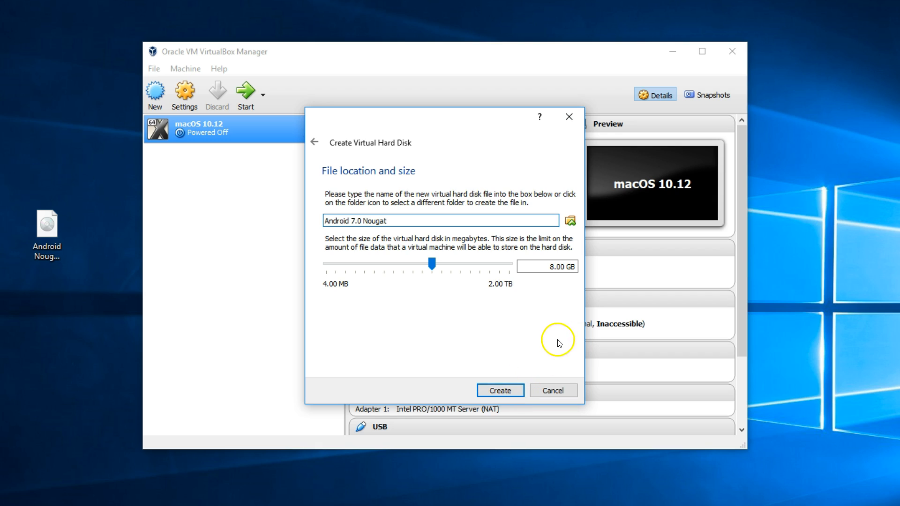
{"action": "mouse_move", "coordinate": [559, 294]}
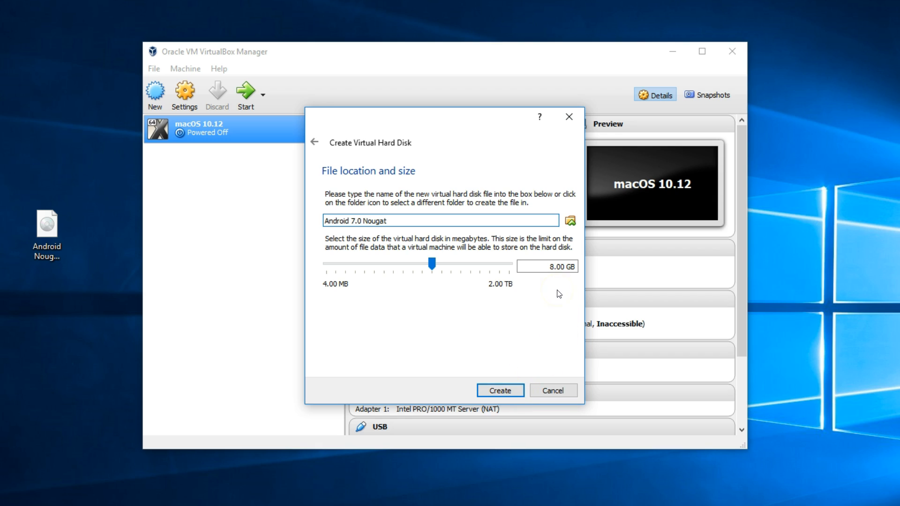
{"action": "left_click", "coordinate": [547, 266]}
{"action": "type", "text": "20"}
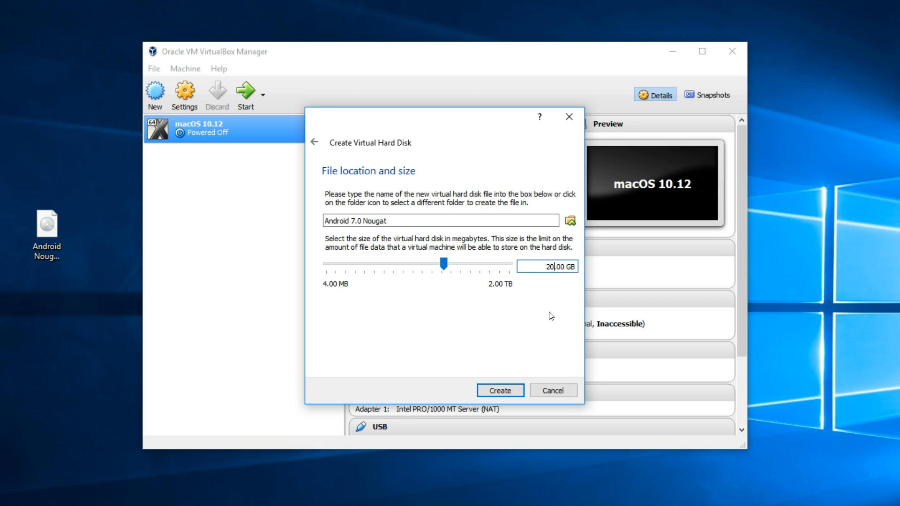
{"action": "mouse_move", "coordinate": [570, 233]}
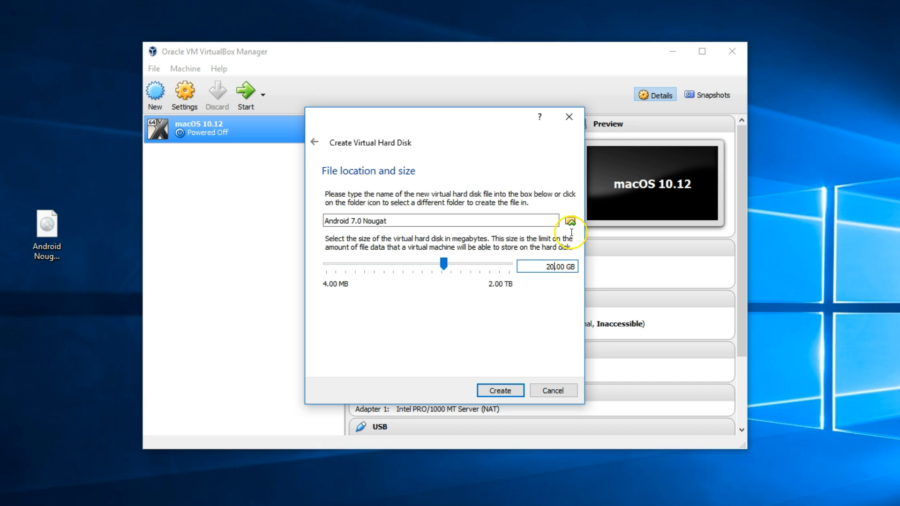
{"action": "mouse_move", "coordinate": [569, 220]}
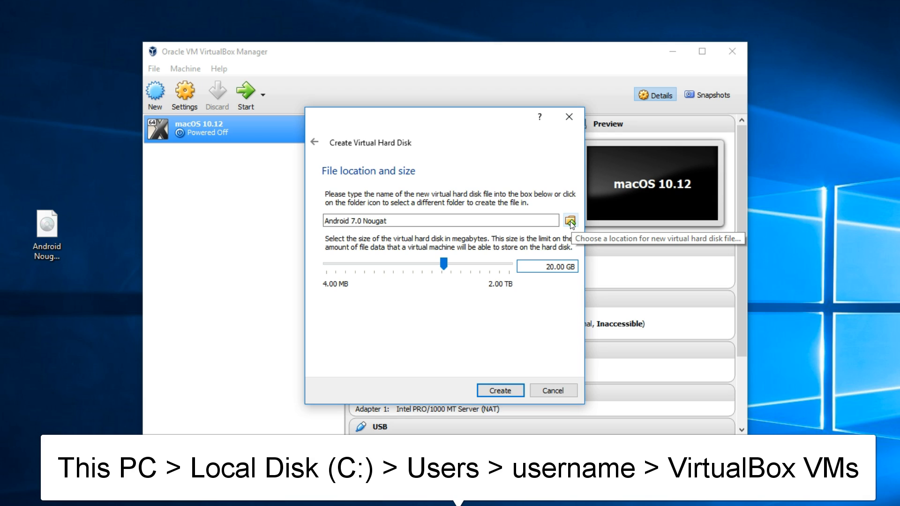
Save the disk file into the Android Nougat 7.0 folder on drive E and finish the wizard
{"action": "left_click", "coordinate": [569, 221]}
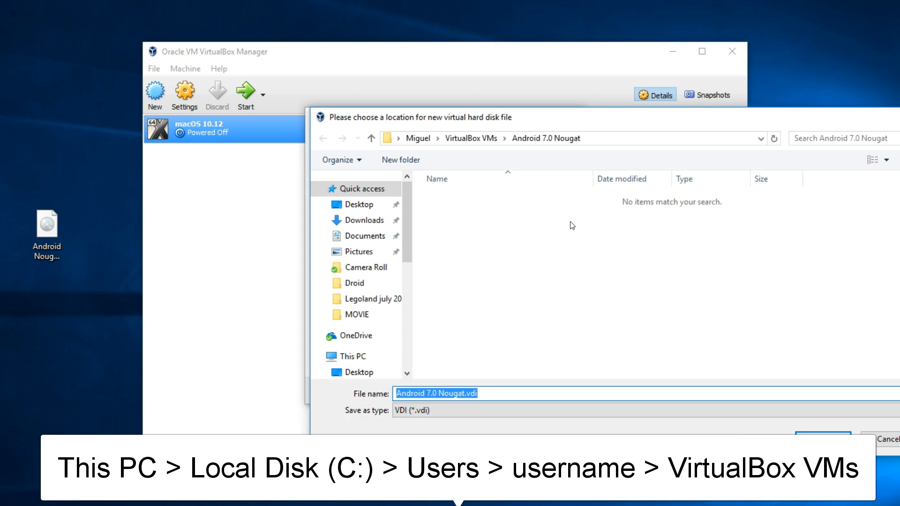
{"action": "scroll", "scroll_direction": "down", "scroll_amount": 3}
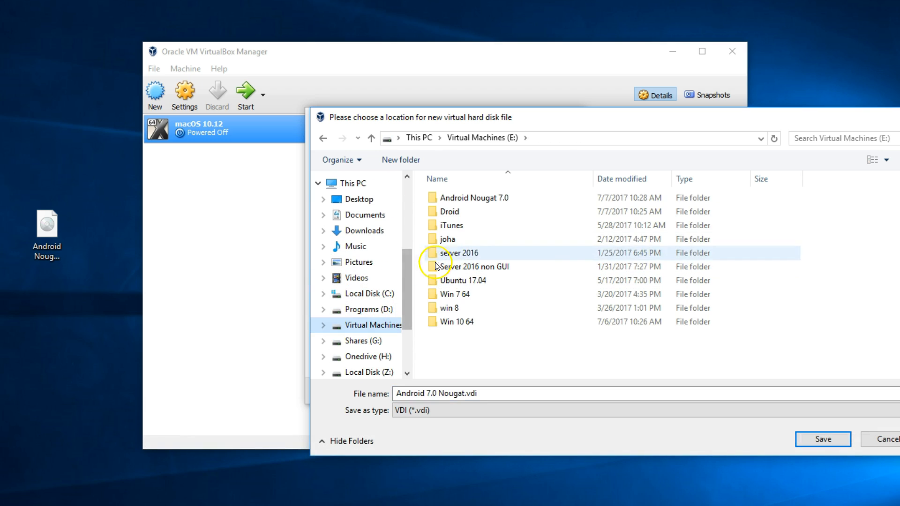
{"action": "double_click", "coordinate": [475, 198]}
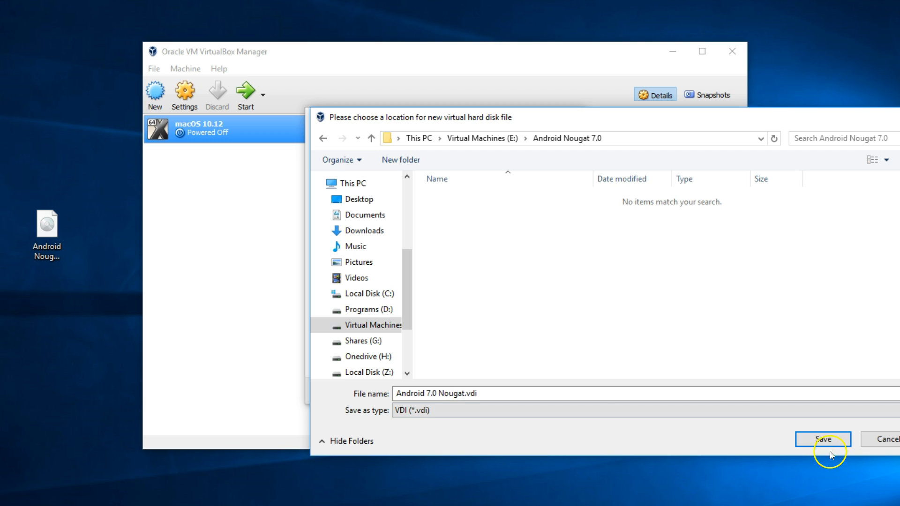
{"action": "left_click", "coordinate": [823, 439]}
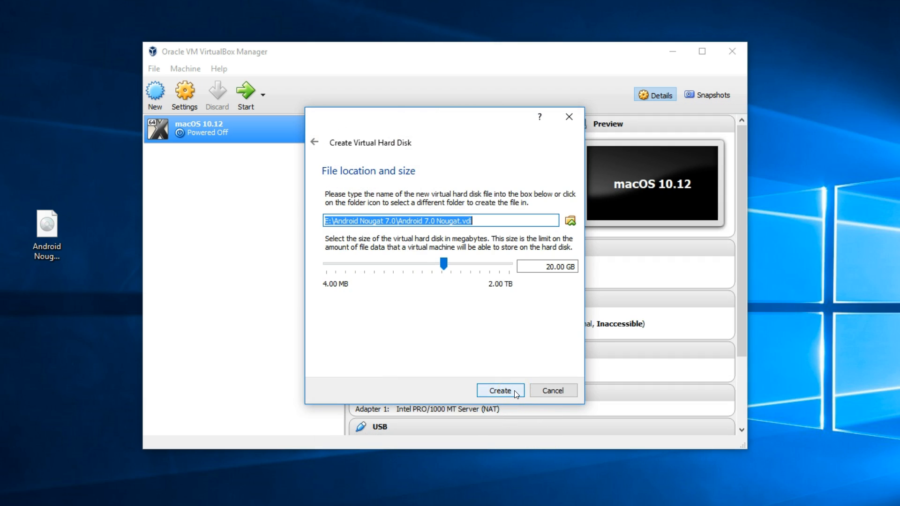
{"action": "left_click", "coordinate": [499, 390]}
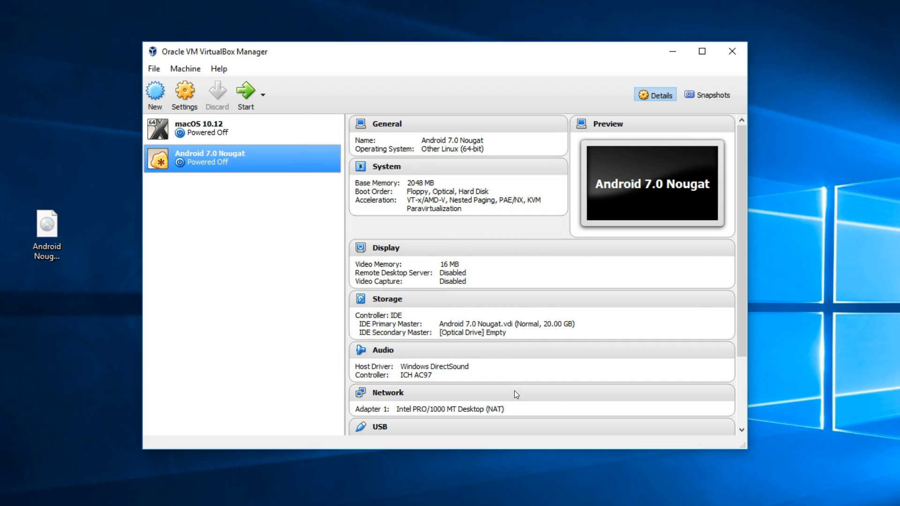
{"action": "mouse_move", "coordinate": [513, 393]}
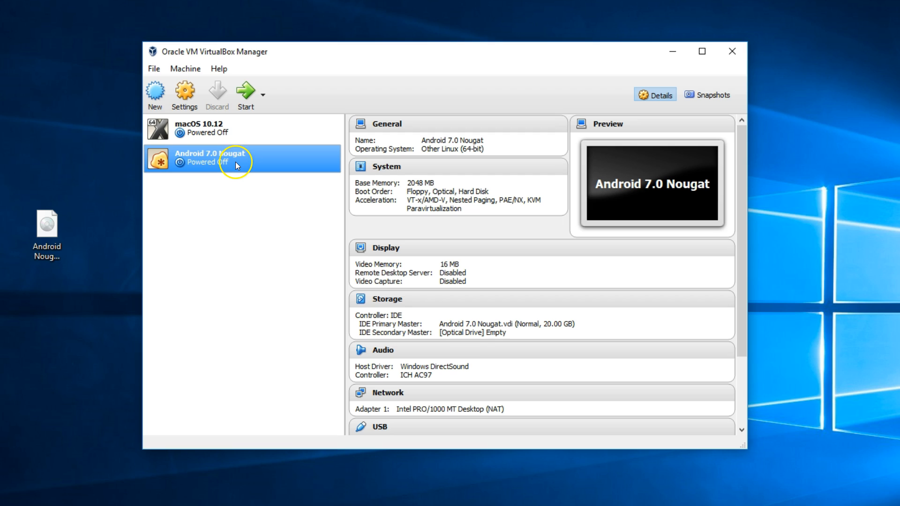
{"action": "mouse_move", "coordinate": [185, 91]}
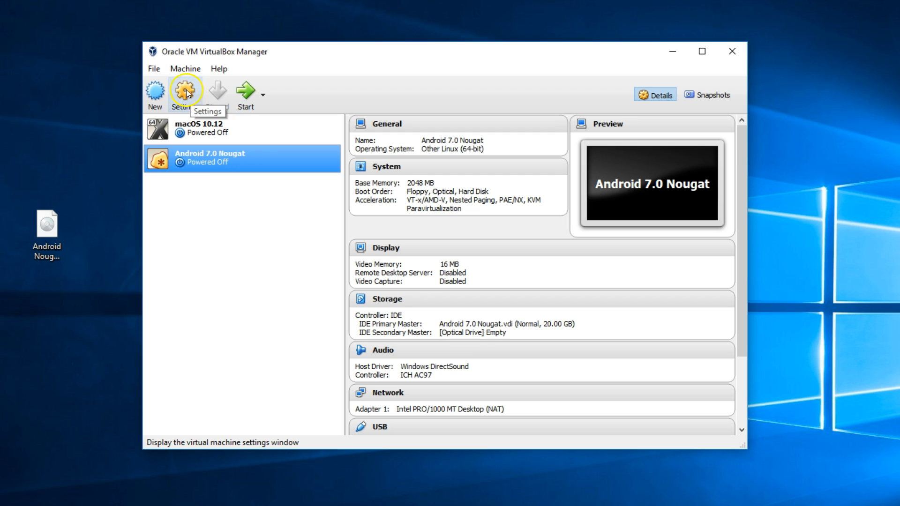
In the machine's settings, set 2 processors under System and 128 MB video memory under Display
{"action": "left_click", "coordinate": [185, 91]}
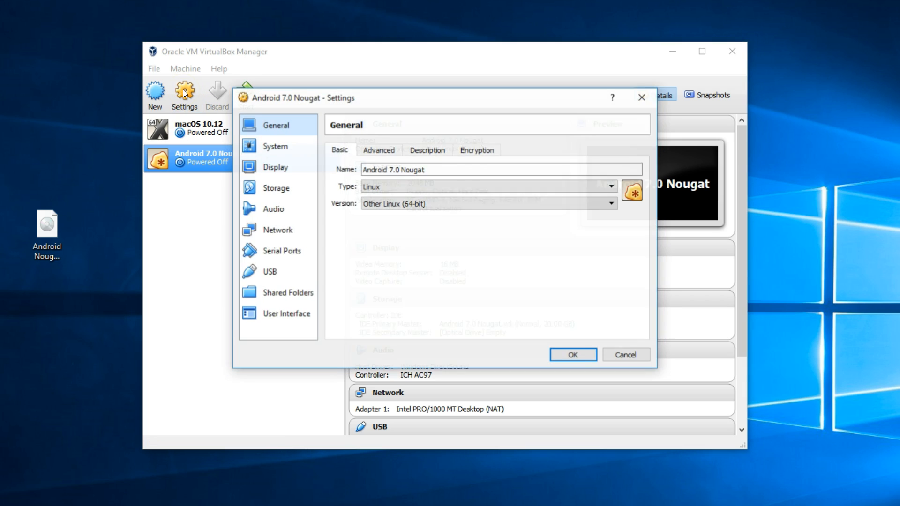
{"action": "left_click", "coordinate": [275, 146]}
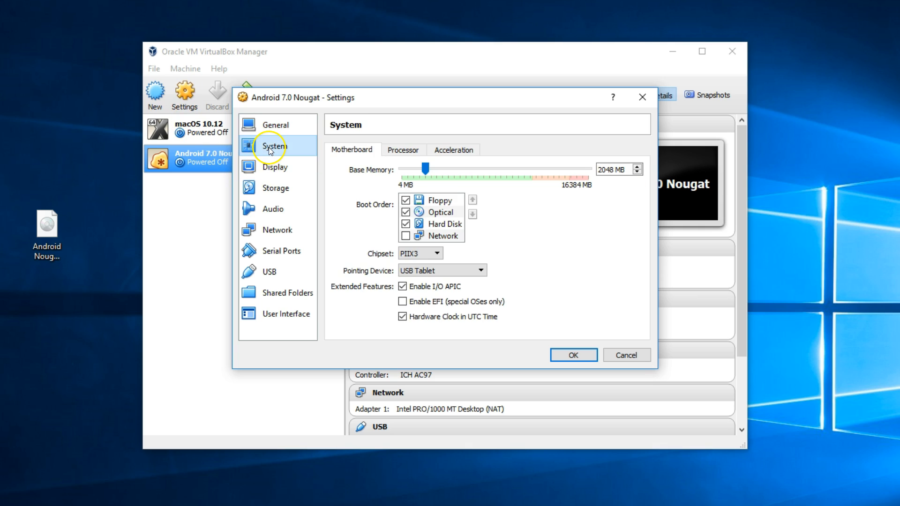
{"action": "left_click", "coordinate": [402, 150]}
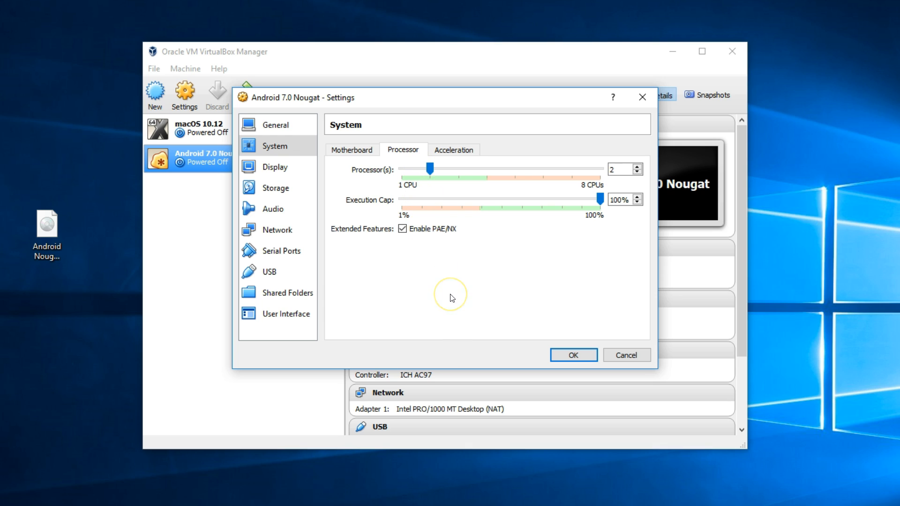
{"action": "left_click", "coordinate": [275, 167]}
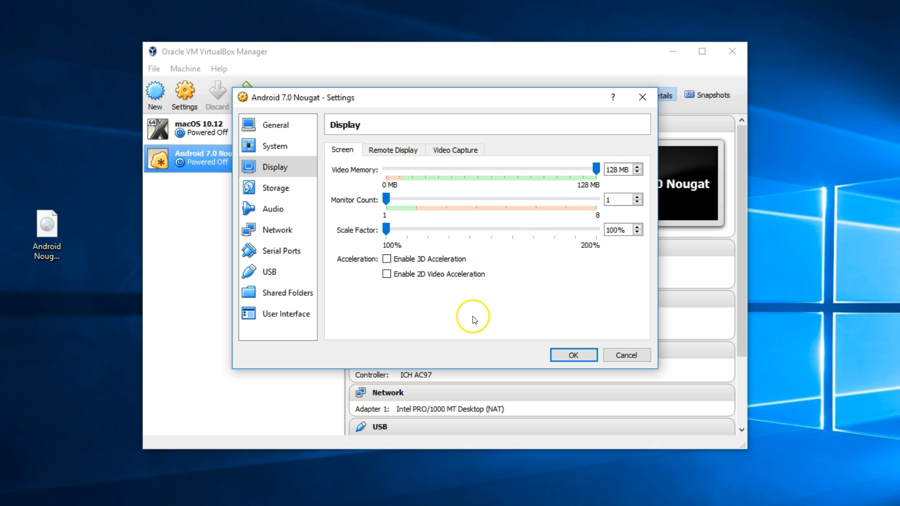
{"action": "mouse_move", "coordinate": [468, 321]}
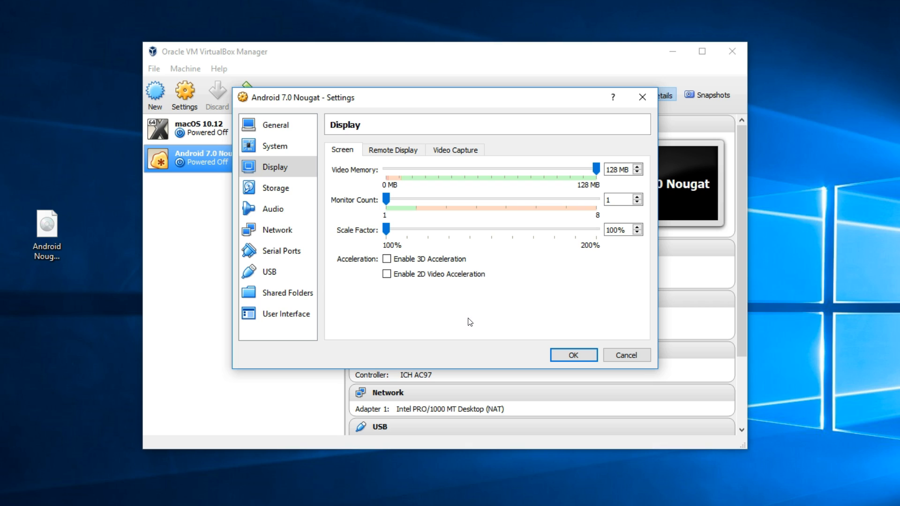
{"action": "mouse_move", "coordinate": [273, 213]}
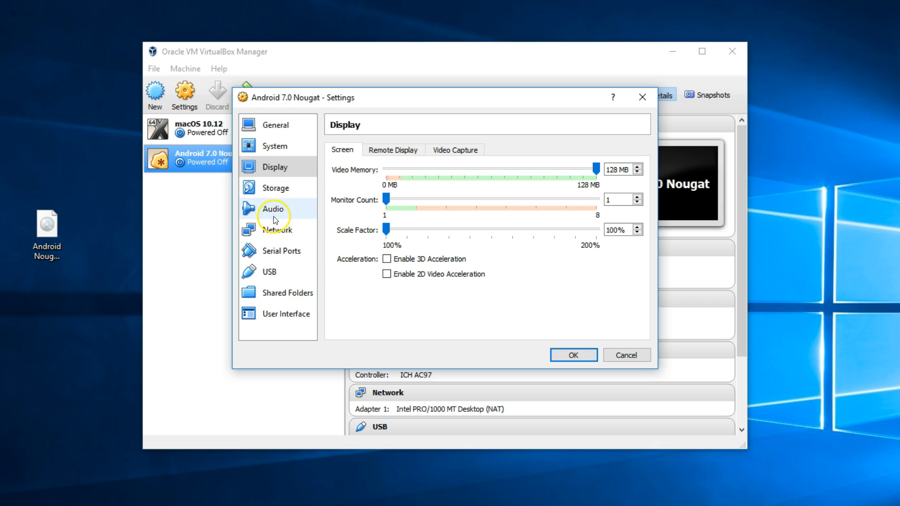
In Storage, replace the existing IDE controller with a fresh IDE controller
{"action": "left_click", "coordinate": [276, 187]}
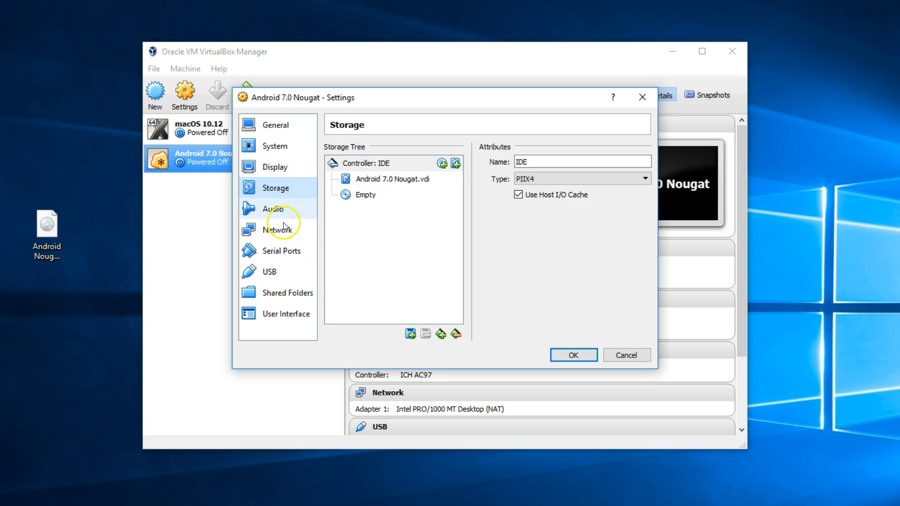
{"action": "left_click", "coordinate": [373, 163]}
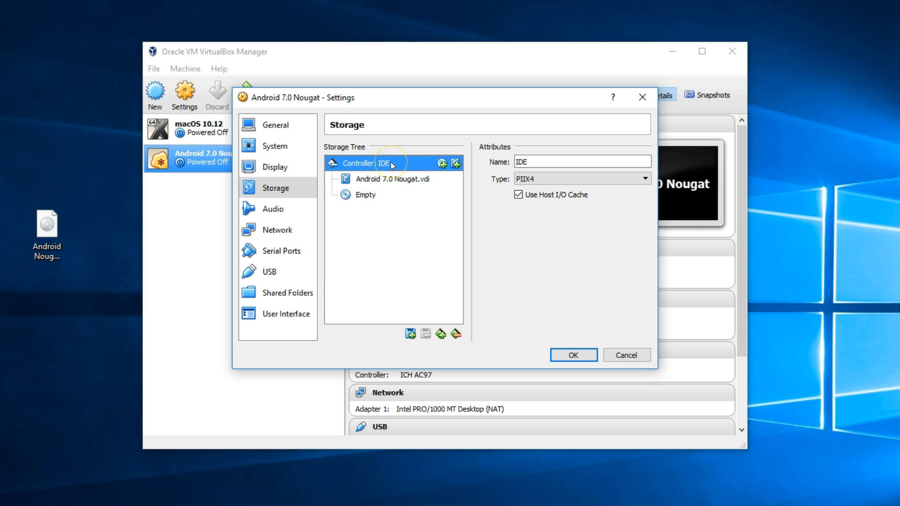
{"action": "left_click", "coordinate": [457, 334]}
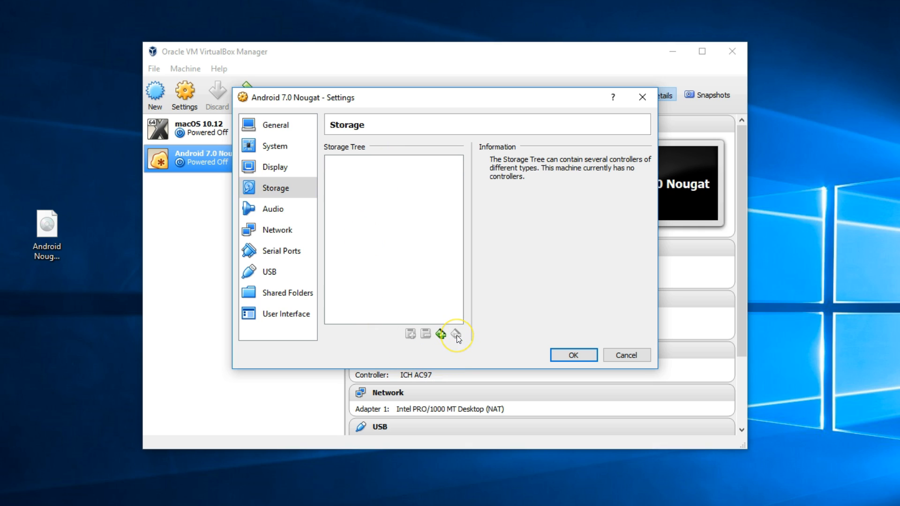
{"action": "mouse_move", "coordinate": [441, 335]}
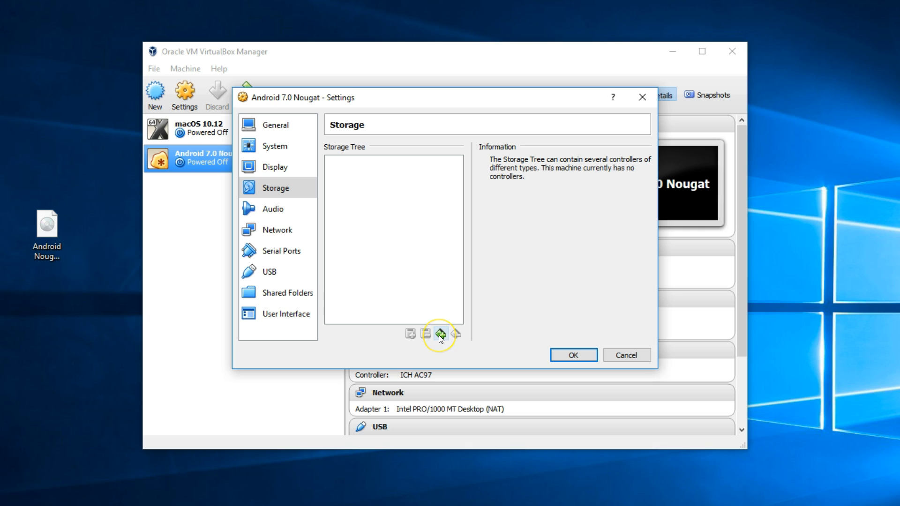
{"action": "left_click", "coordinate": [441, 333]}
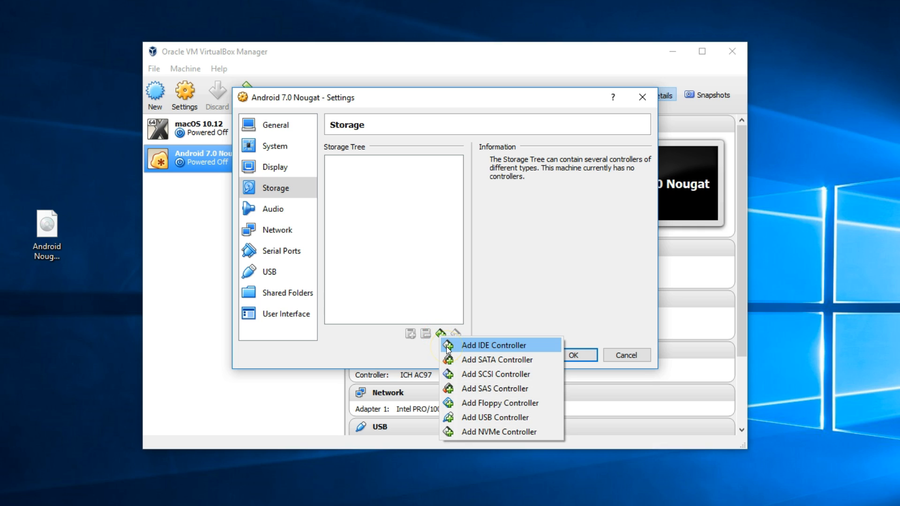
{"action": "left_click", "coordinate": [494, 345]}
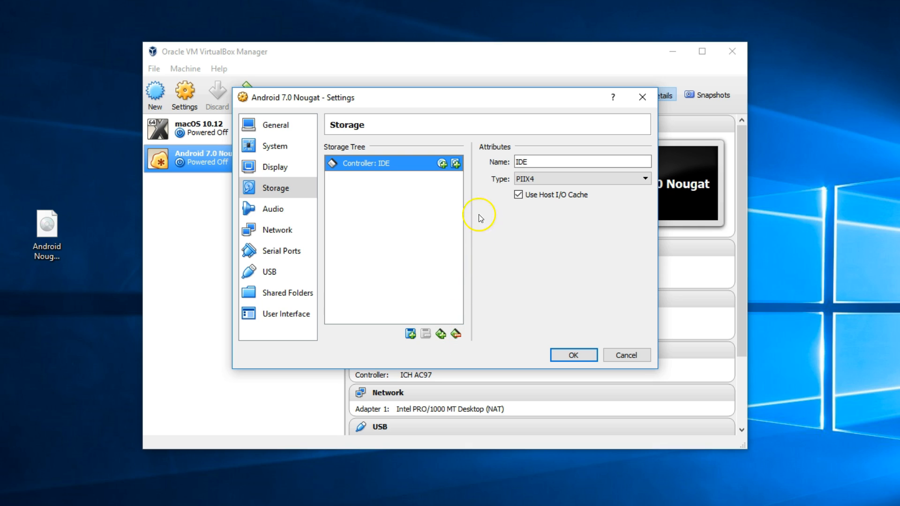
Attach the existing Android 7.0 Nougat.vdi disk from the Virtual Machines drive
{"action": "left_click", "coordinate": [455, 166]}
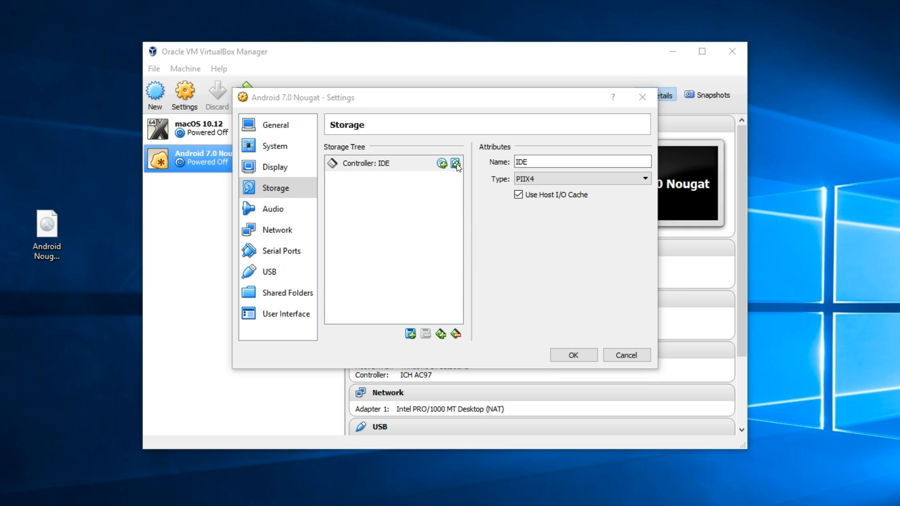
{"action": "left_click", "coordinate": [455, 165]}
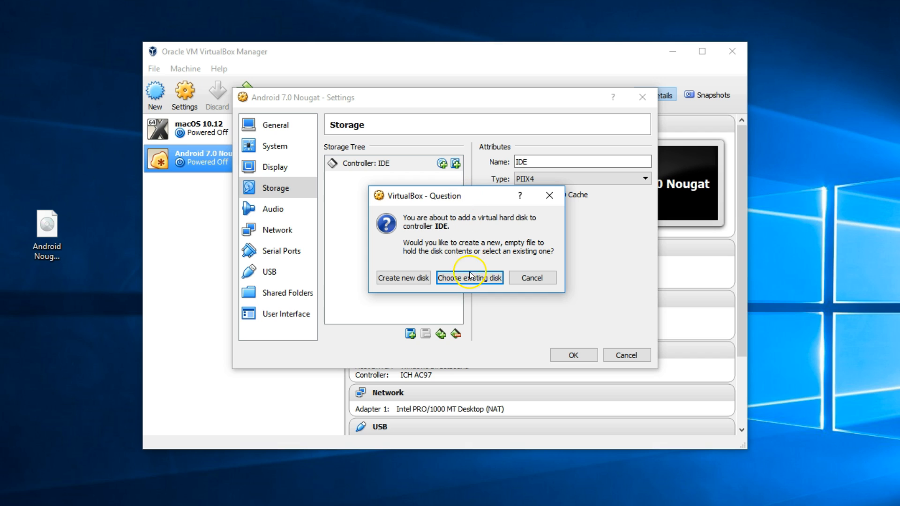
{"action": "left_click", "coordinate": [469, 277]}
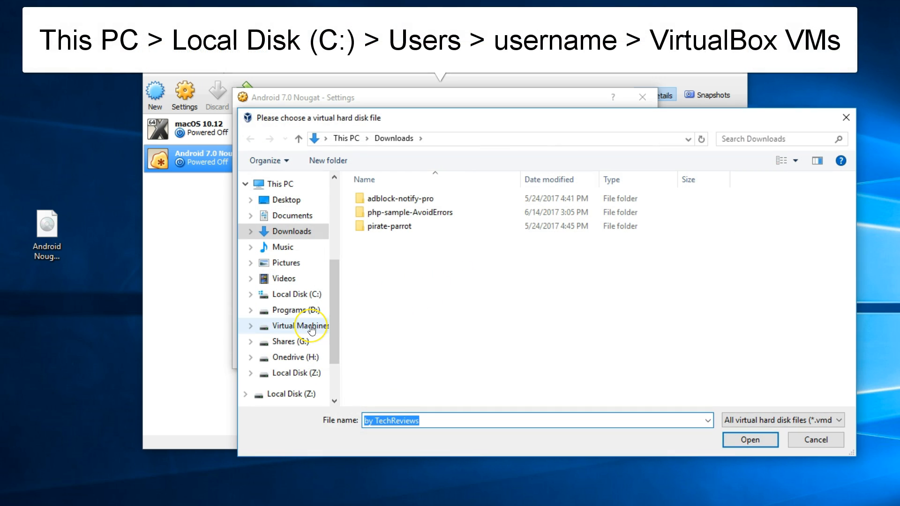
{"action": "left_click", "coordinate": [298, 327]}
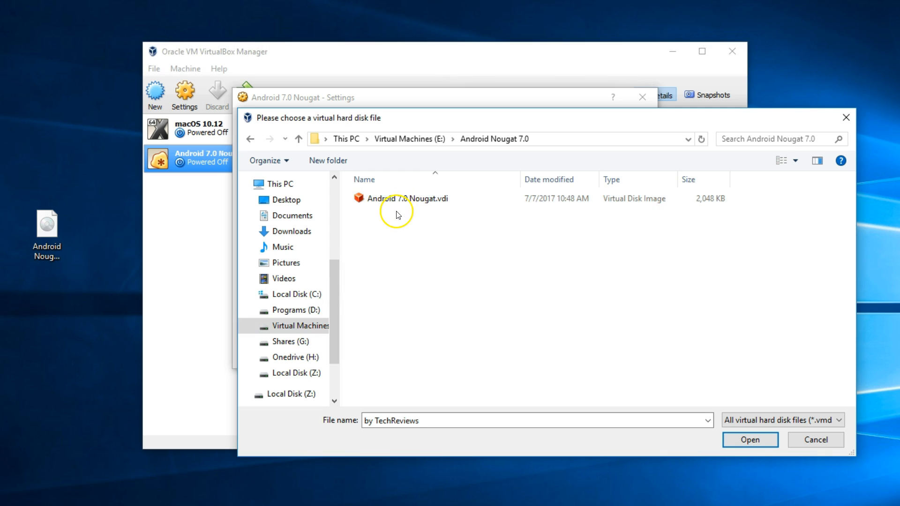
{"action": "left_click", "coordinate": [749, 439]}
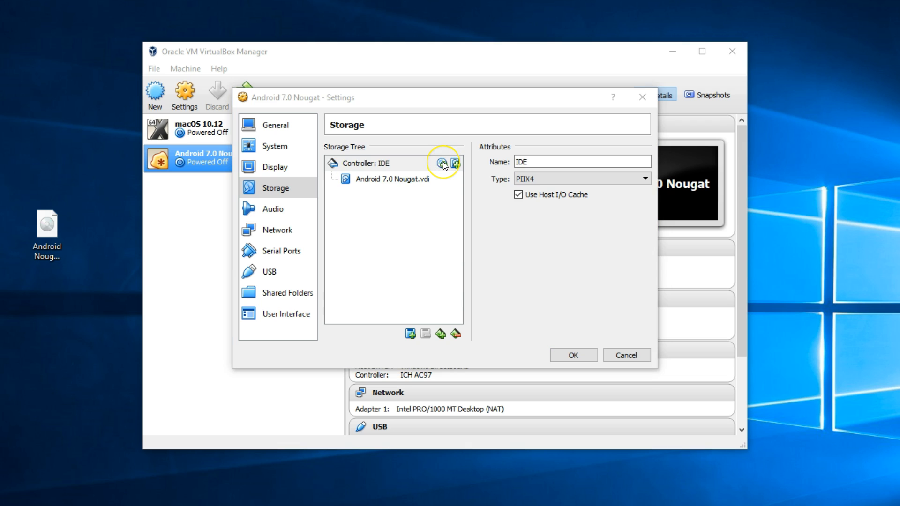
Attach the Android Nougat 7.0.iso as an optical drive and save the settings
{"action": "left_click", "coordinate": [441, 163]}
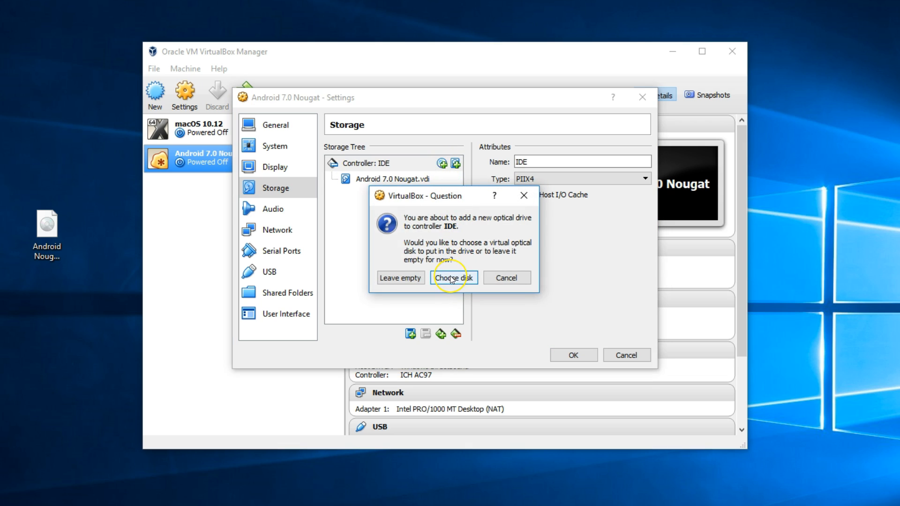
{"action": "left_click", "coordinate": [453, 278]}
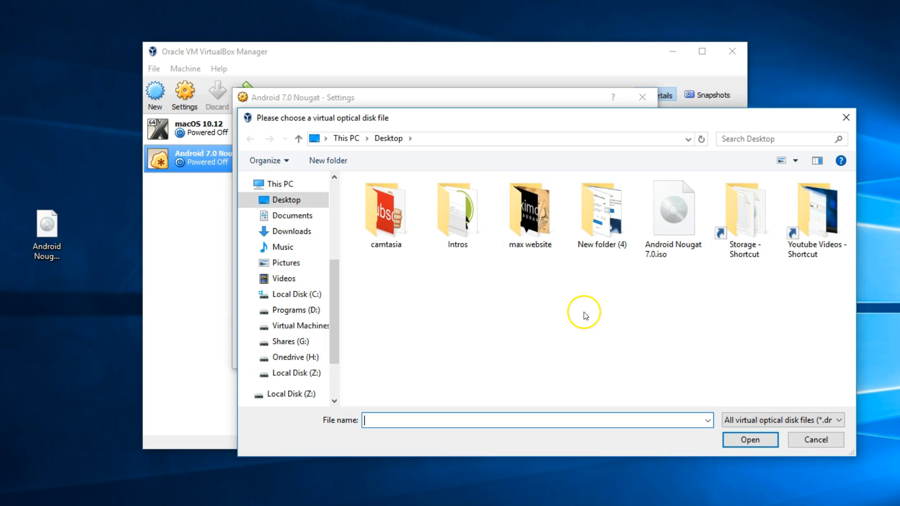
{"action": "left_click", "coordinate": [673, 208]}
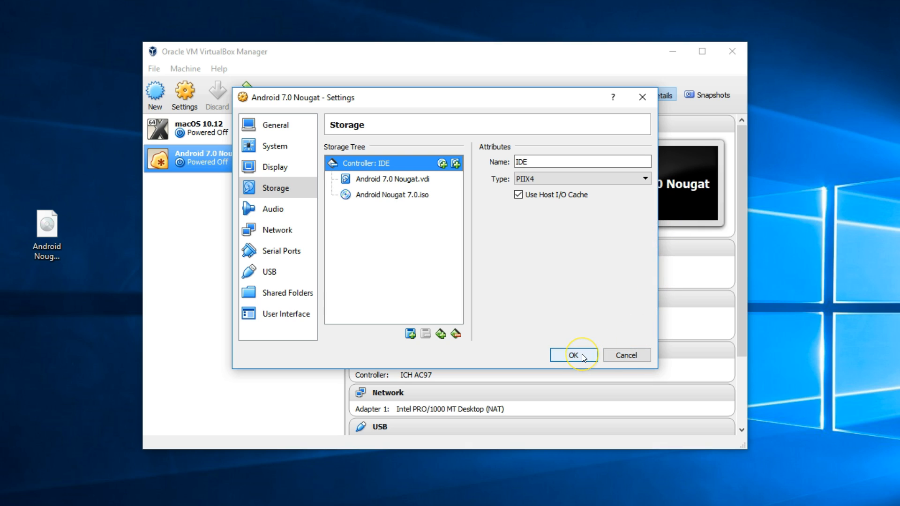
{"action": "left_click", "coordinate": [574, 355]}
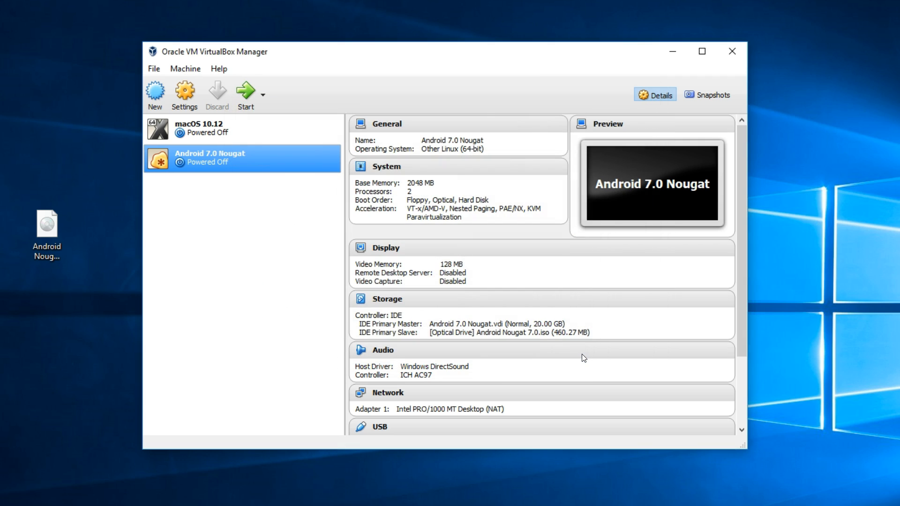
{"action": "mouse_move", "coordinate": [185, 92]}
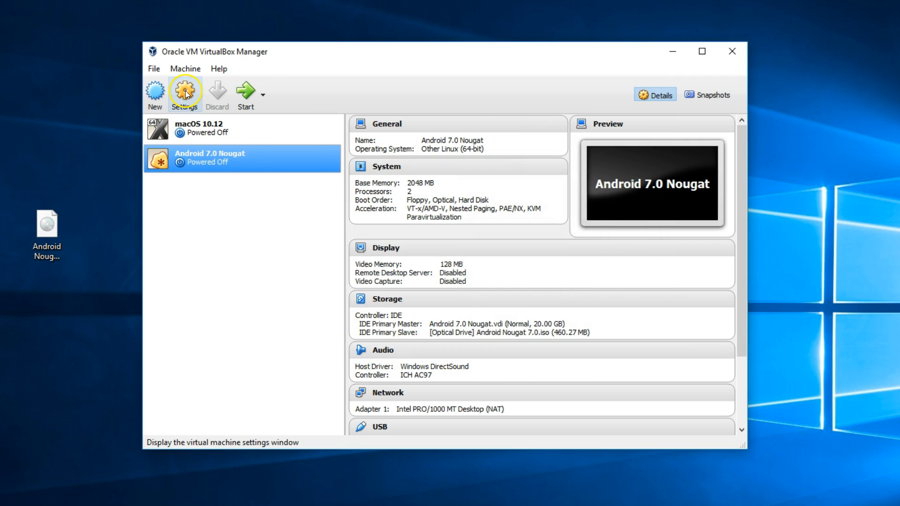
{"action": "left_click", "coordinate": [185, 92]}
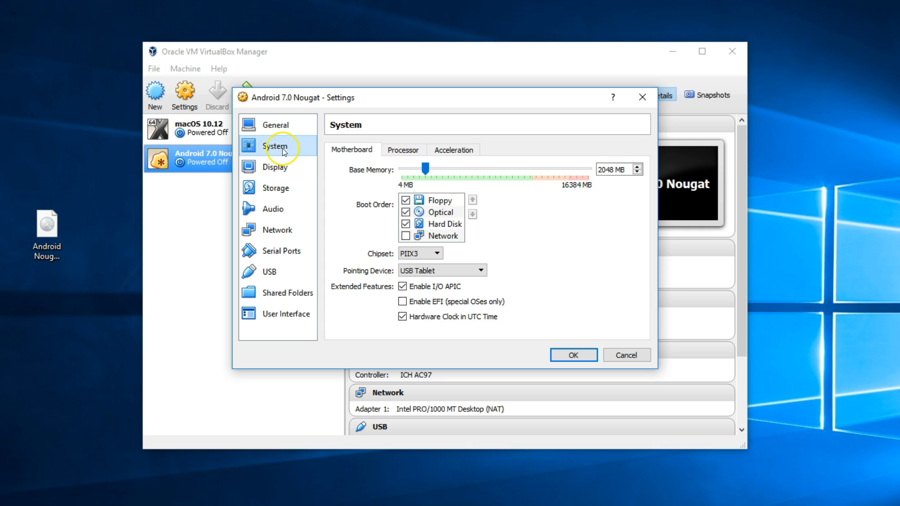
{"action": "left_click", "coordinate": [276, 167]}
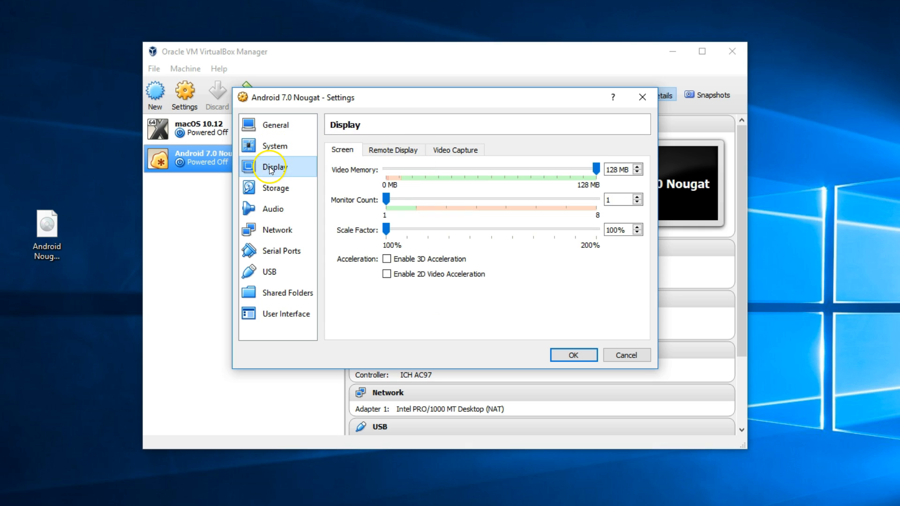
{"action": "mouse_move", "coordinate": [268, 192]}
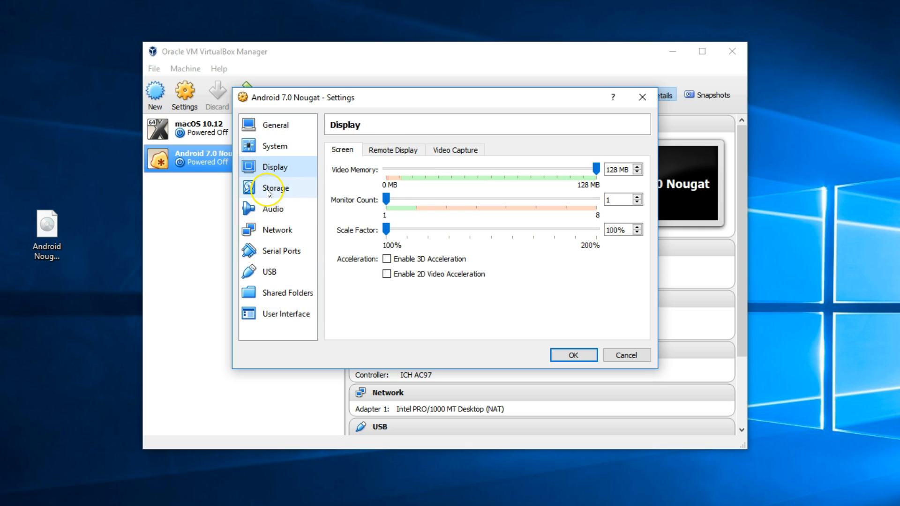
{"action": "left_click", "coordinate": [276, 187]}
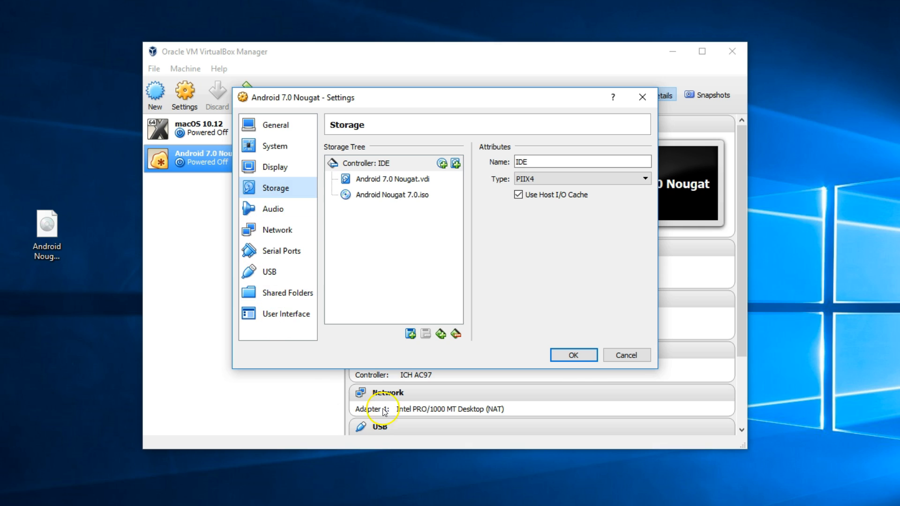
{"action": "left_click", "coordinate": [574, 355]}
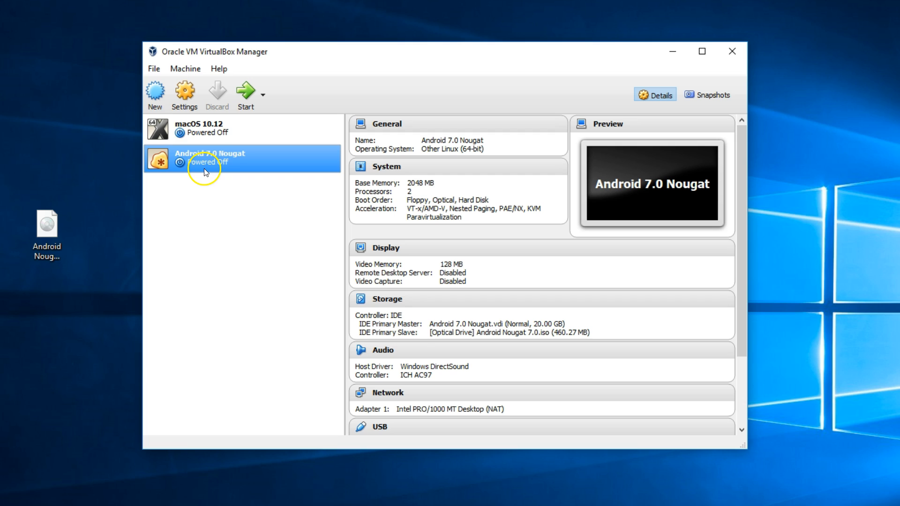
{"action": "mouse_move", "coordinate": [245, 94]}
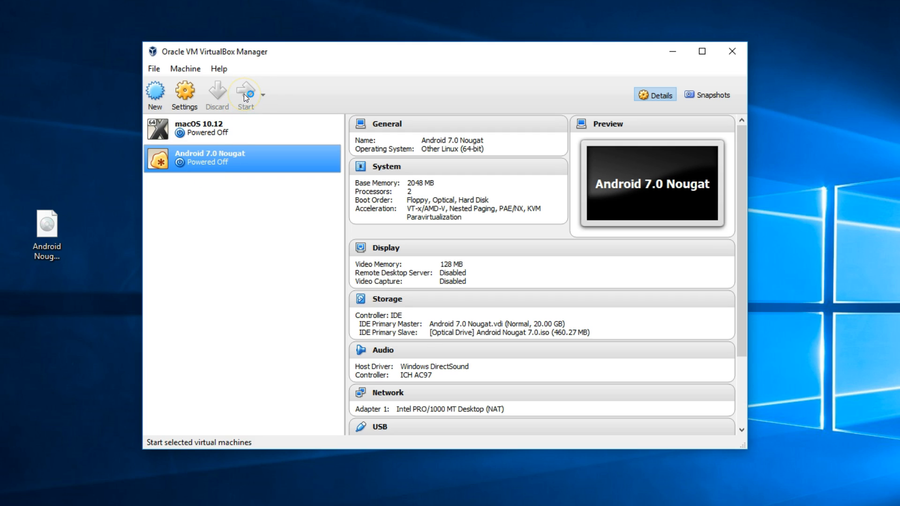
Boot the machine and choose 'Installation - Install Android-x86 to harddisk'
{"action": "left_click", "coordinate": [245, 92]}
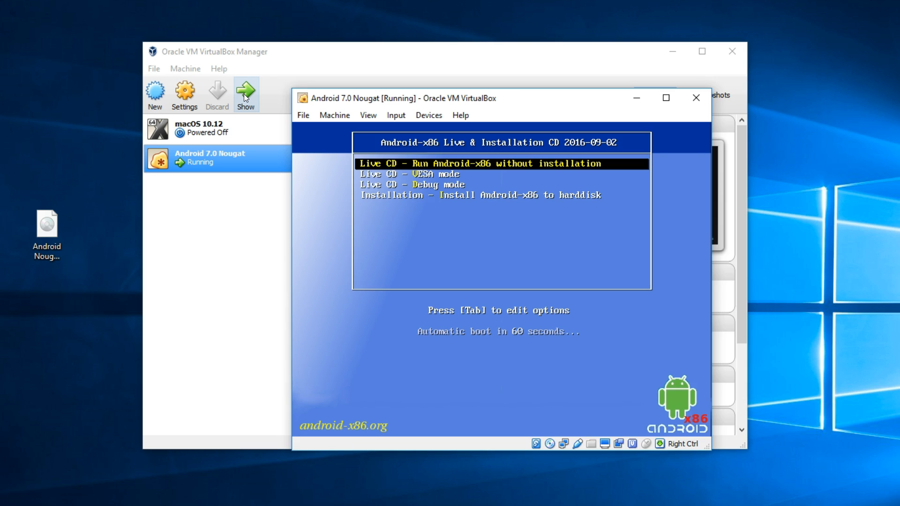
{"action": "mouse_move", "coordinate": [507, 60]}
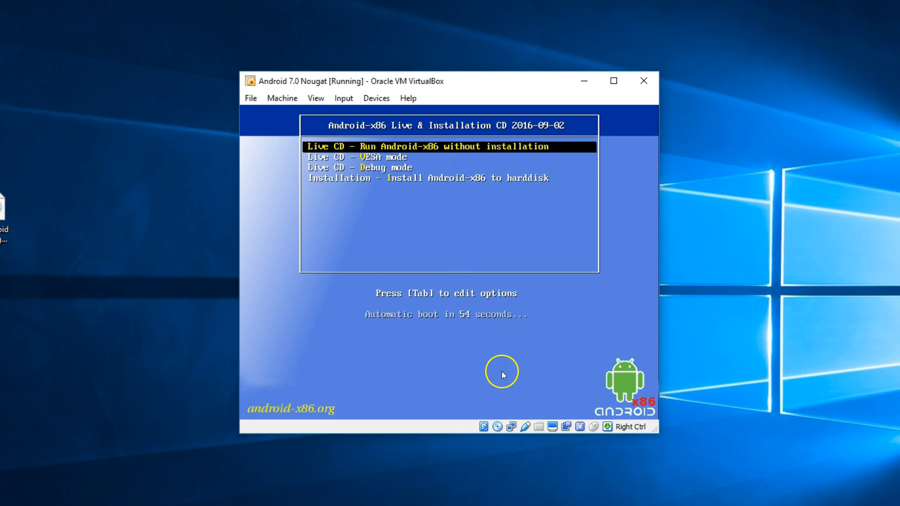
{"action": "key", "text": "Down"}
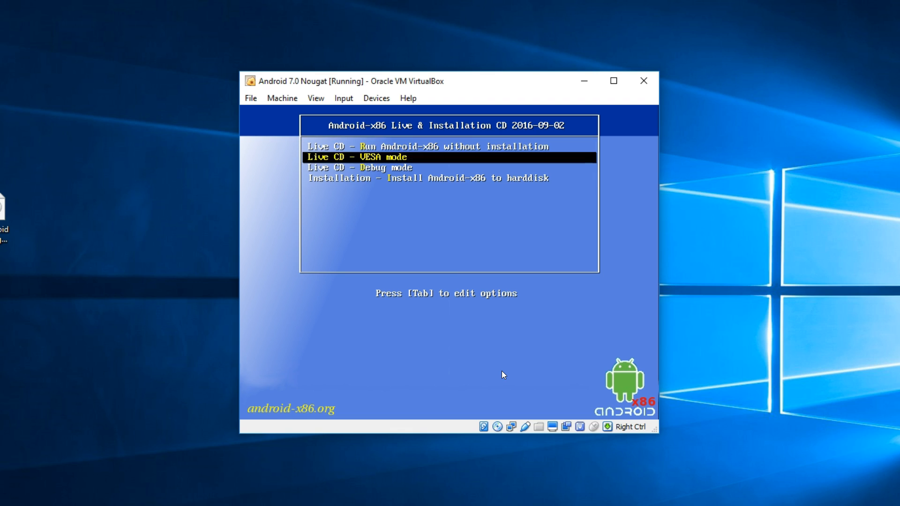
{"action": "key", "text": "Return"}
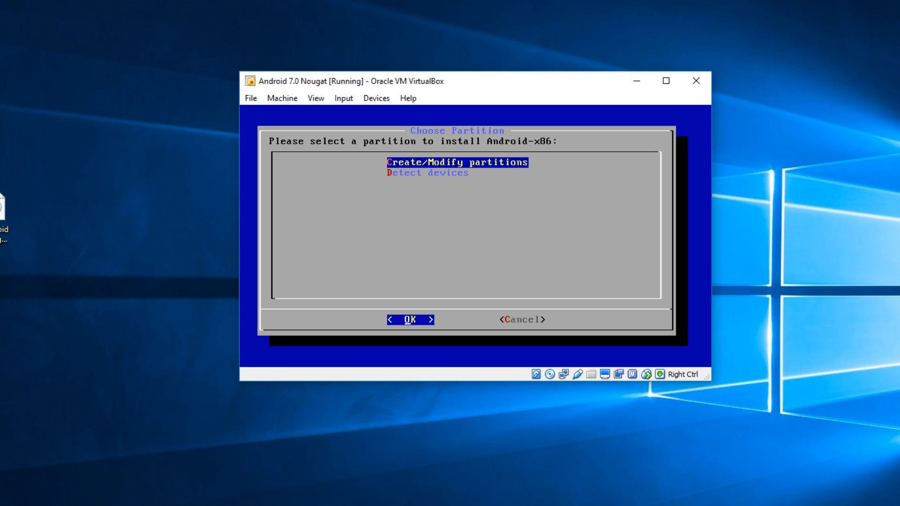
{"action": "mouse_move", "coordinate": [712, 381]}
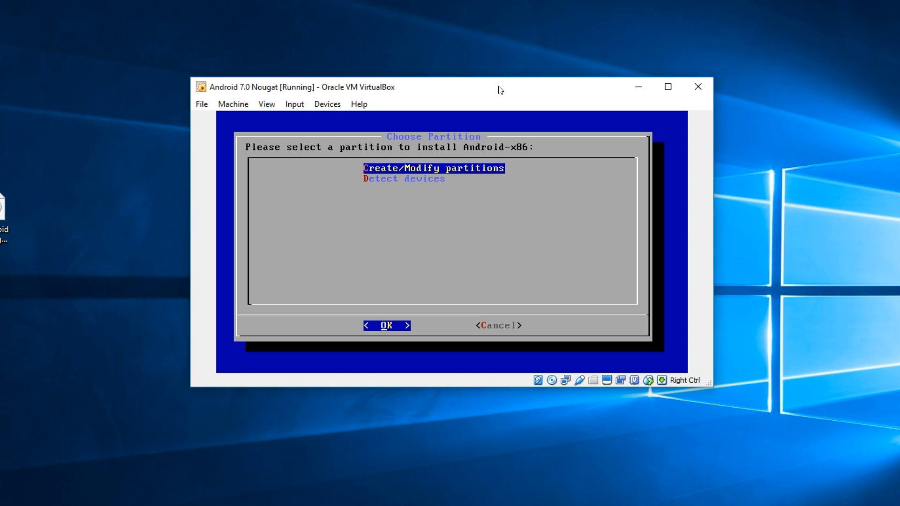
In cfdisk, create a new primary partition using the whole 21467.99 MB disk
{"action": "left_click", "coordinate": [386, 326]}
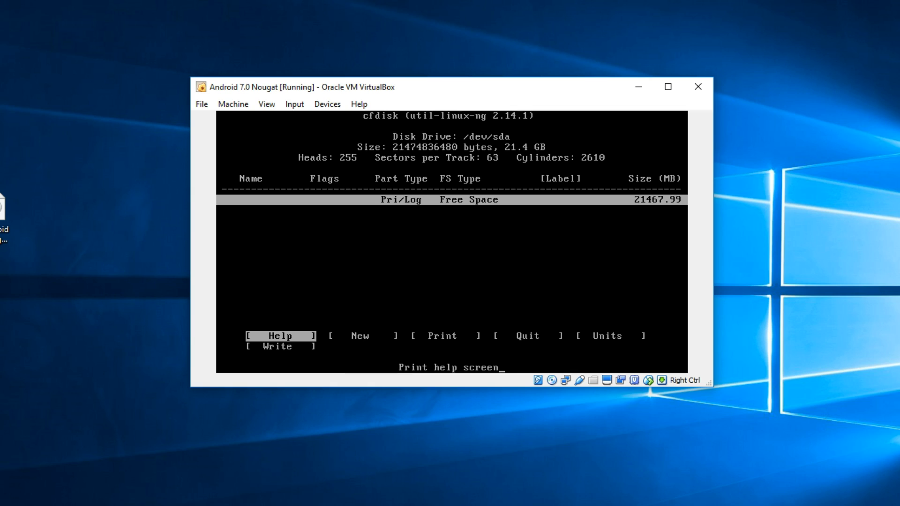
{"action": "key", "text": "Right"}
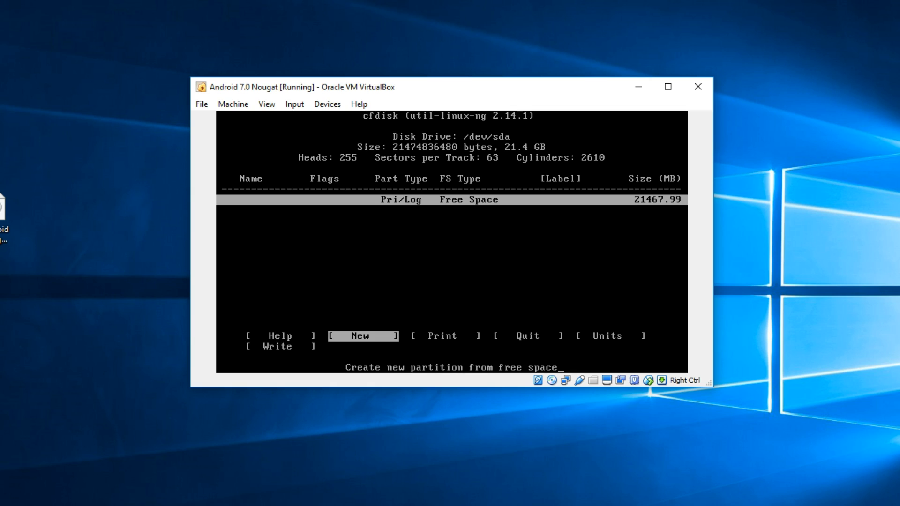
{"action": "key", "text": "Return"}
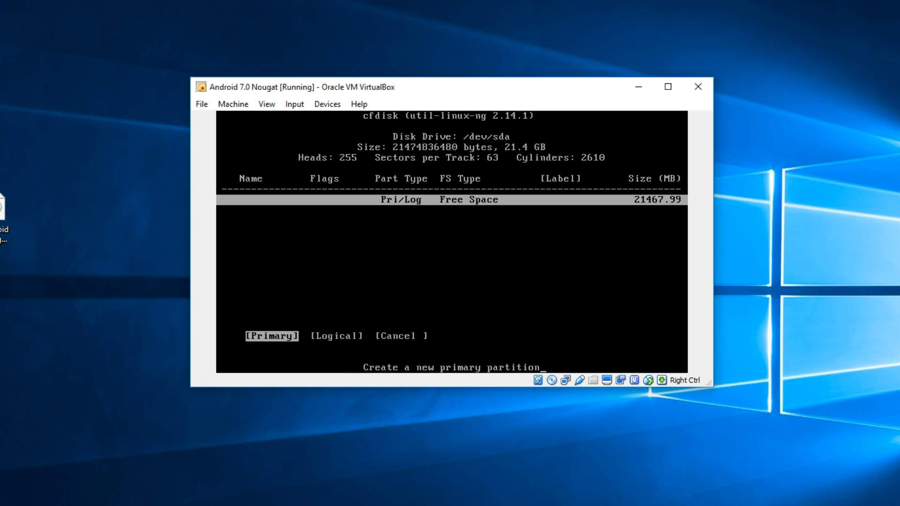
{"action": "key", "text": "Return"}
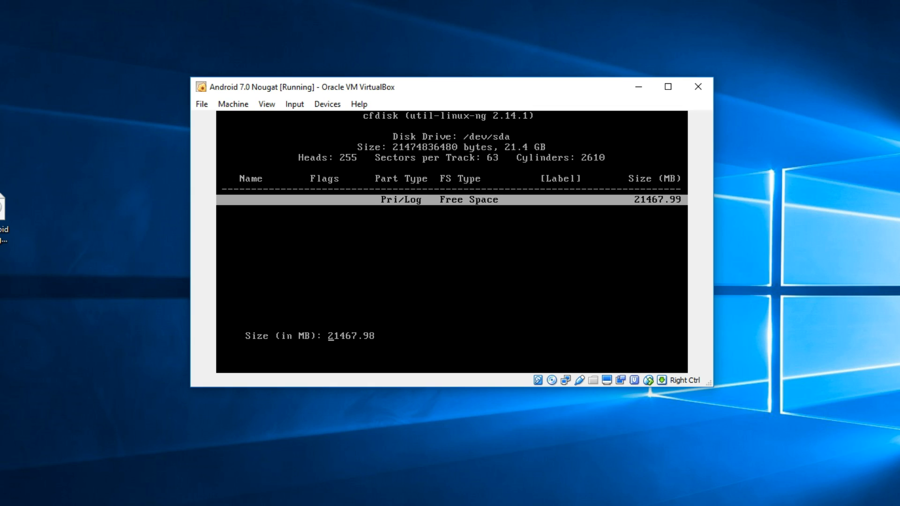
{"action": "key", "text": "Return"}
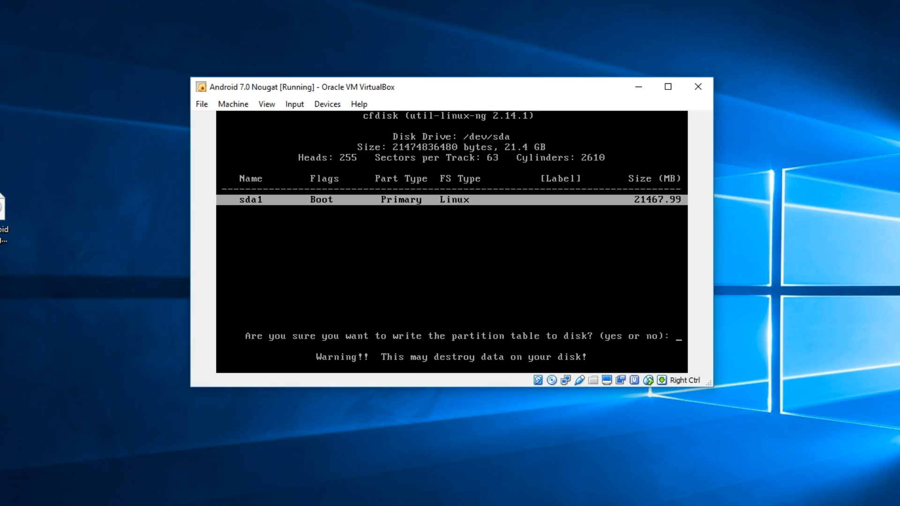
Confirm writing the partition table to disk by answering yes
{"action": "type", "text": "ye"}
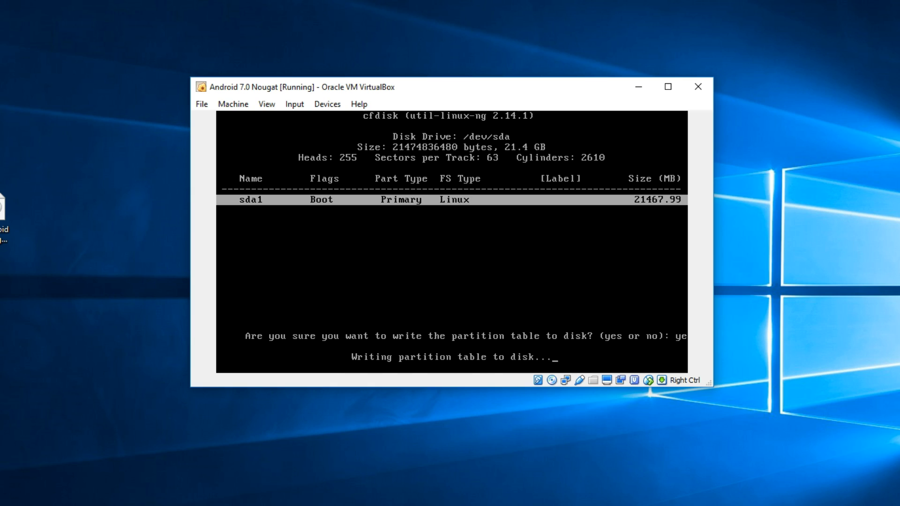
{"action": "key", "text": "Return"}
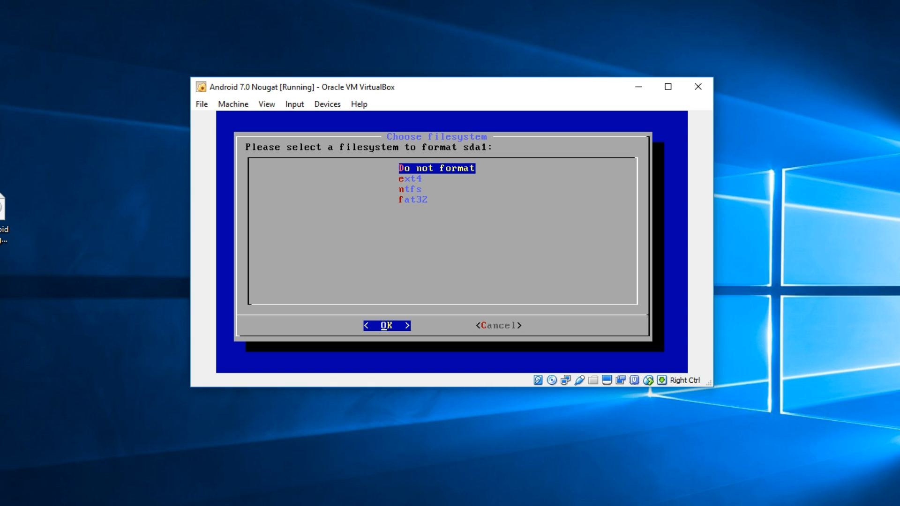
Format sda1 with the chosen filesystem and install /system as read-write
{"action": "left_click", "coordinate": [384, 326]}
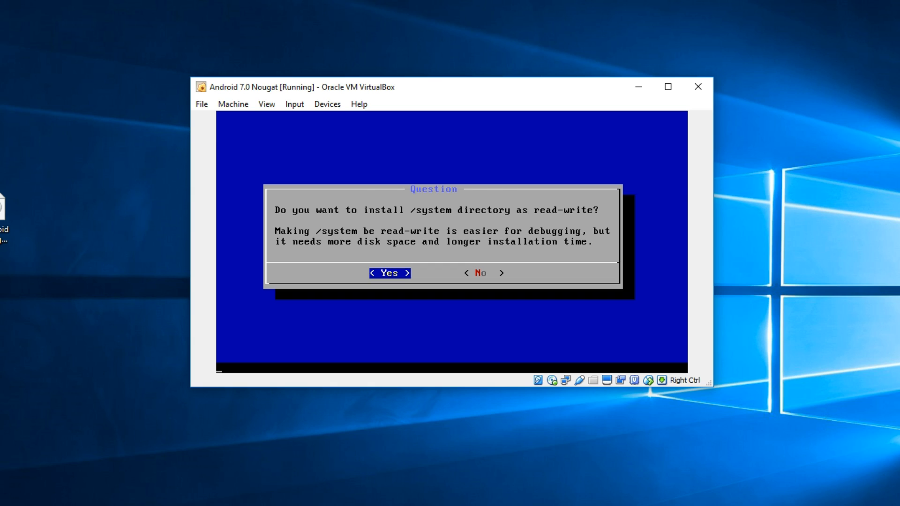
{"action": "left_click", "coordinate": [390, 273]}
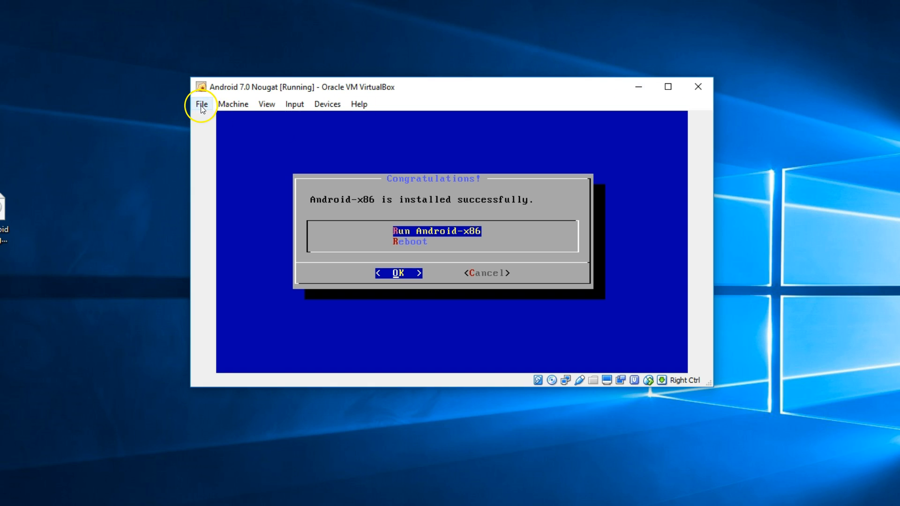
{"action": "left_click", "coordinate": [201, 104]}
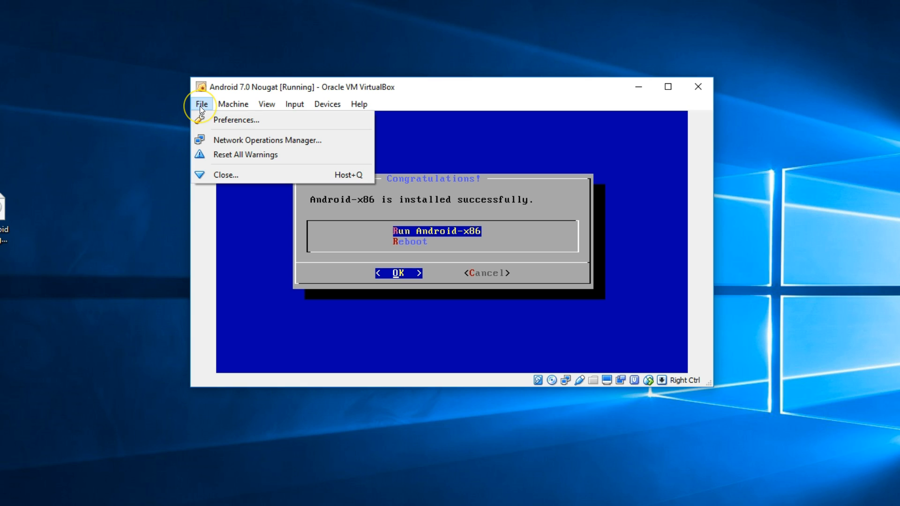
{"action": "left_click", "coordinate": [202, 104]}
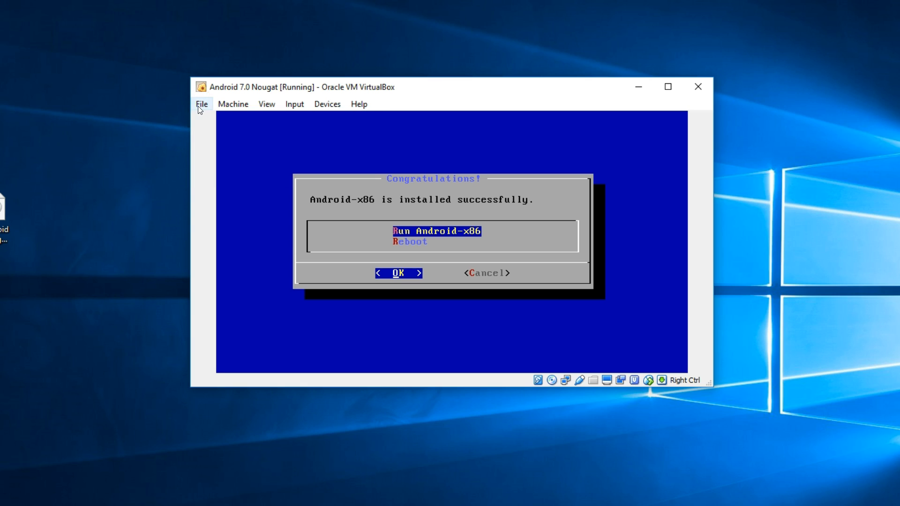
{"action": "left_click", "coordinate": [326, 104]}
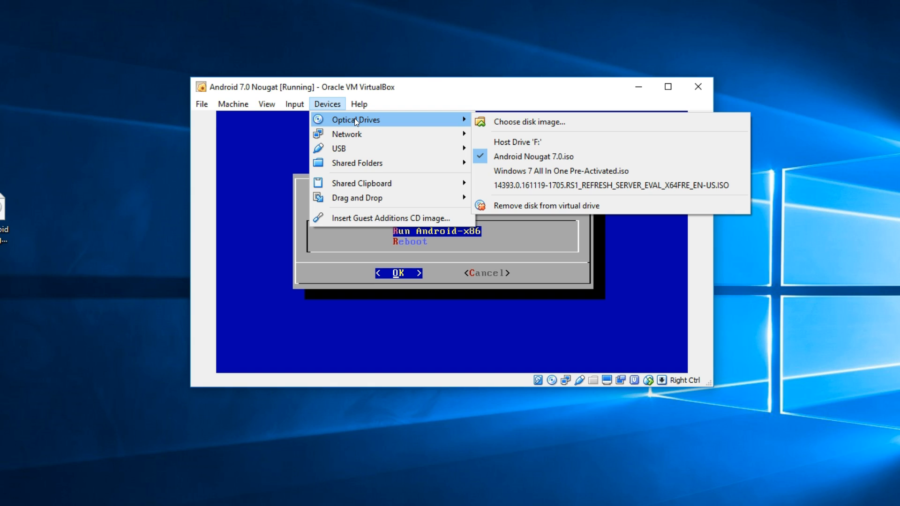
{"action": "mouse_move", "coordinate": [428, 129]}
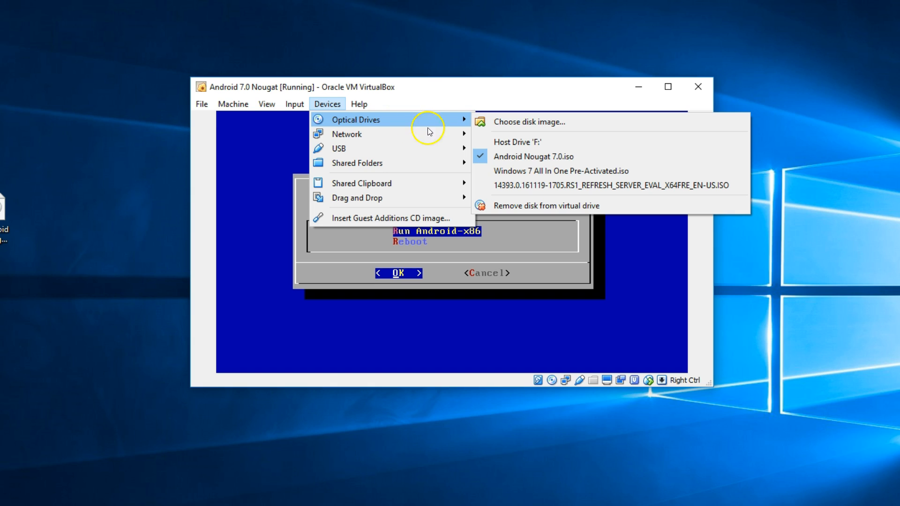
{"action": "mouse_move", "coordinate": [596, 156]}
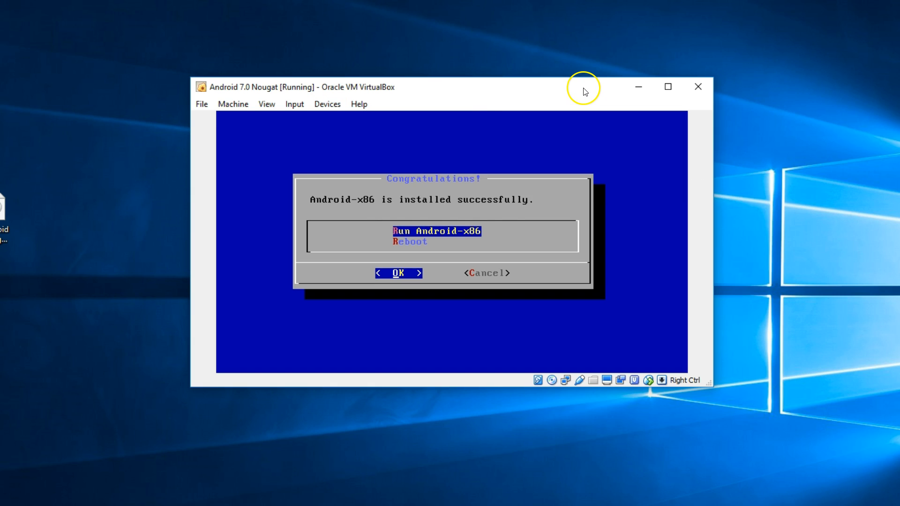
{"action": "mouse_move", "coordinate": [635, 354]}
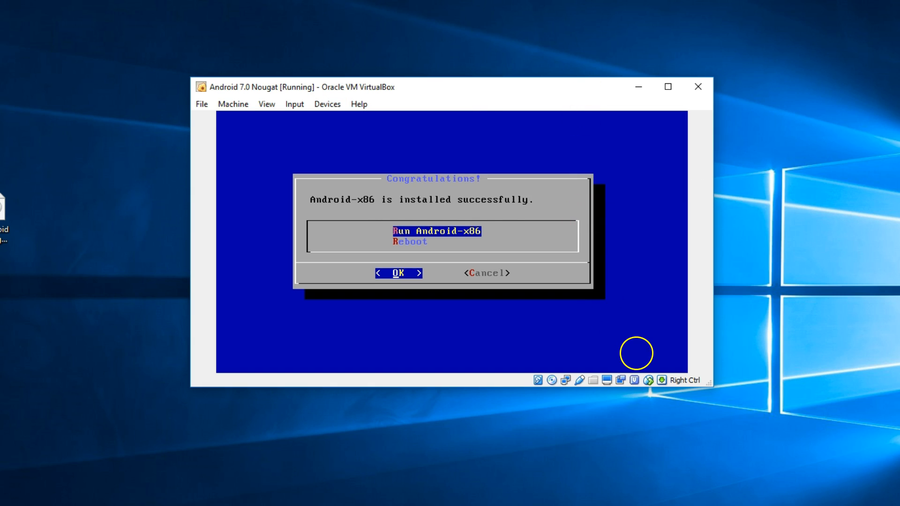
{"action": "mouse_move", "coordinate": [721, 429]}
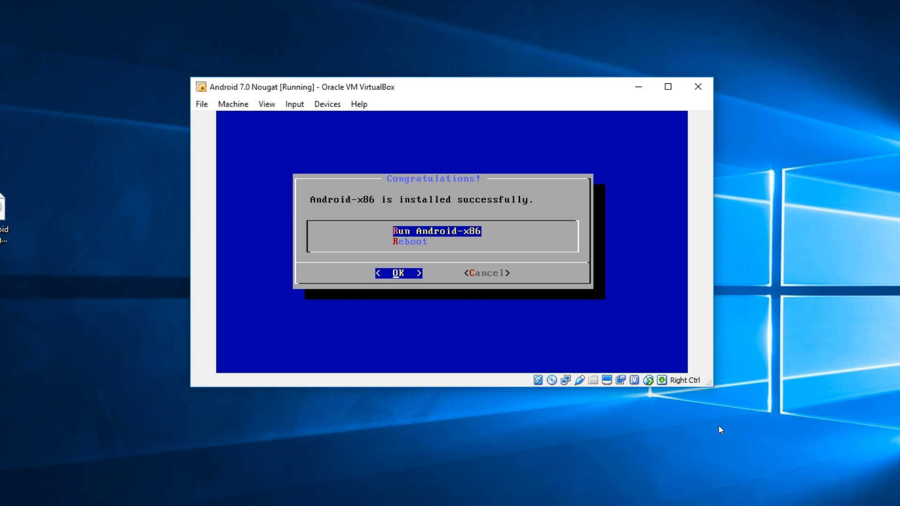
Run the installed Android-x86 and pass the Logitech USB-PS/2 Optical Mouse from Devices > USB
{"action": "left_click", "coordinate": [398, 273]}
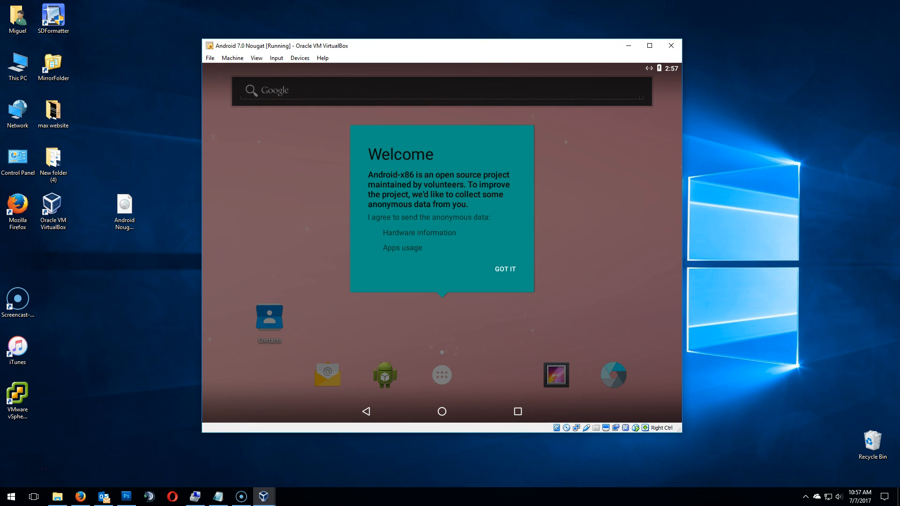
{"action": "left_click", "coordinate": [300, 58]}
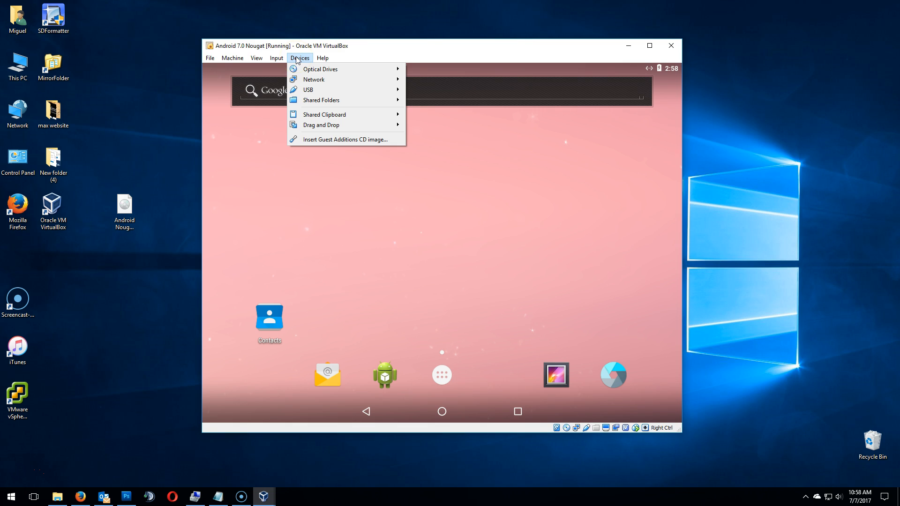
{"action": "mouse_move", "coordinate": [309, 90]}
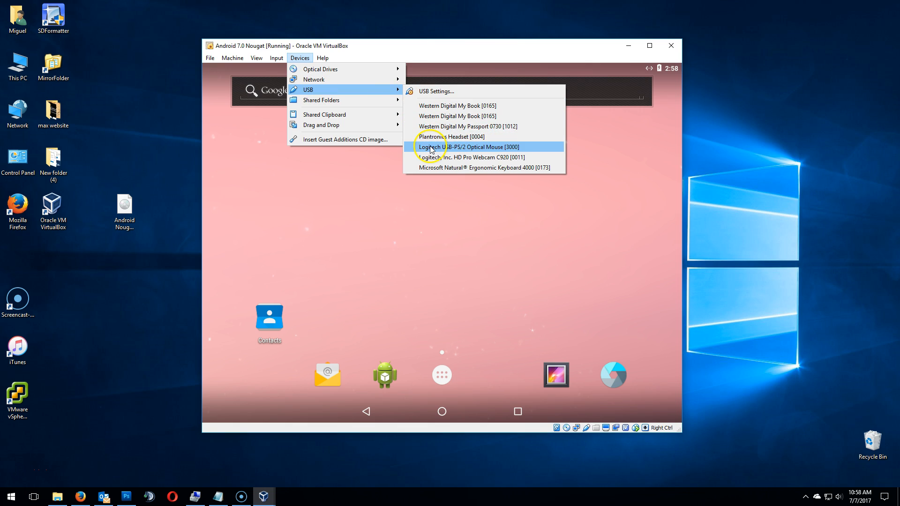
{"action": "left_click", "coordinate": [467, 147]}
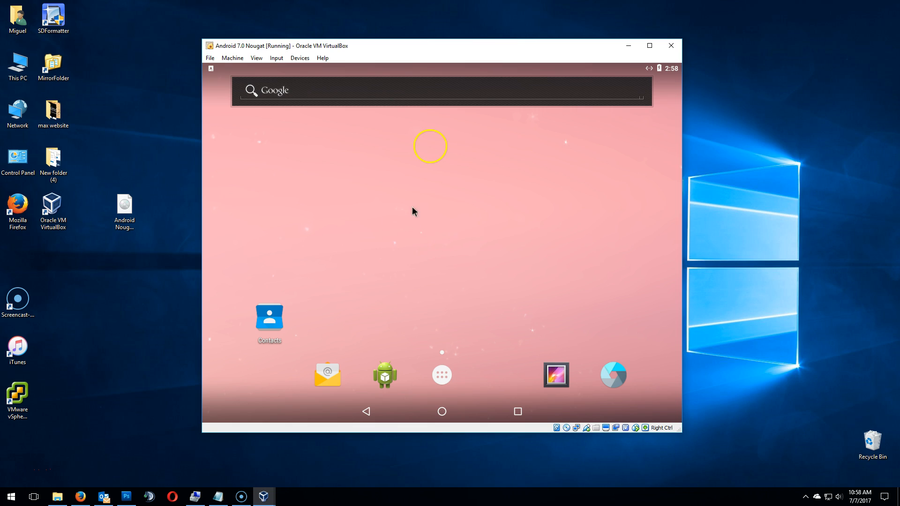
{"action": "mouse_move", "coordinate": [411, 249]}
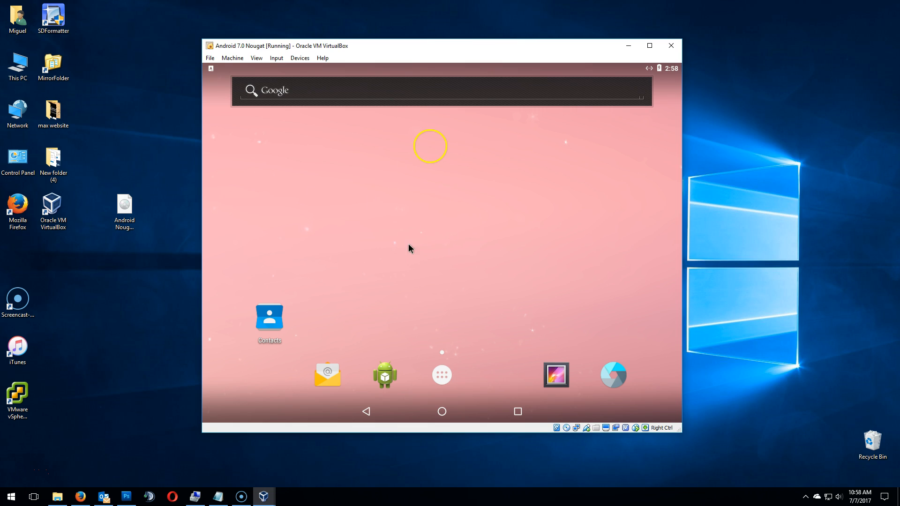
{"action": "mouse_move", "coordinate": [346, 360]}
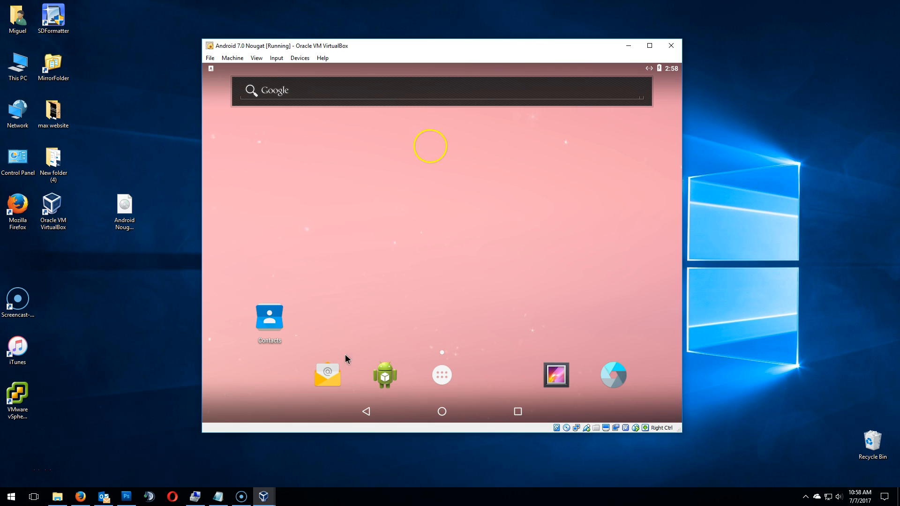
{"action": "mouse_move", "coordinate": [367, 412]}
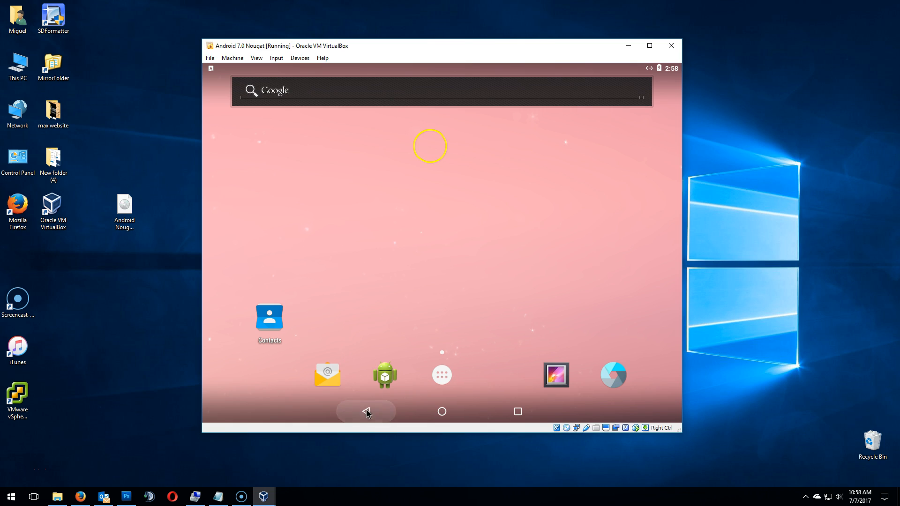
{"action": "mouse_move", "coordinate": [518, 412]}
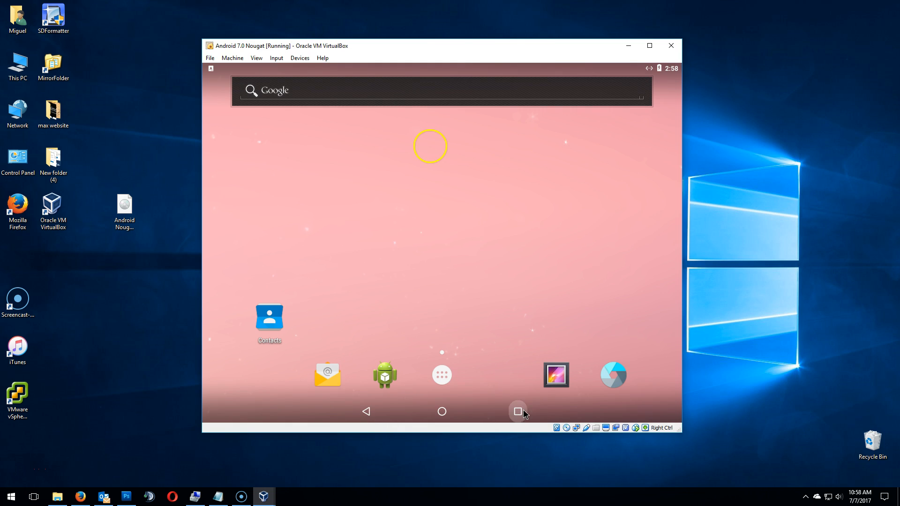